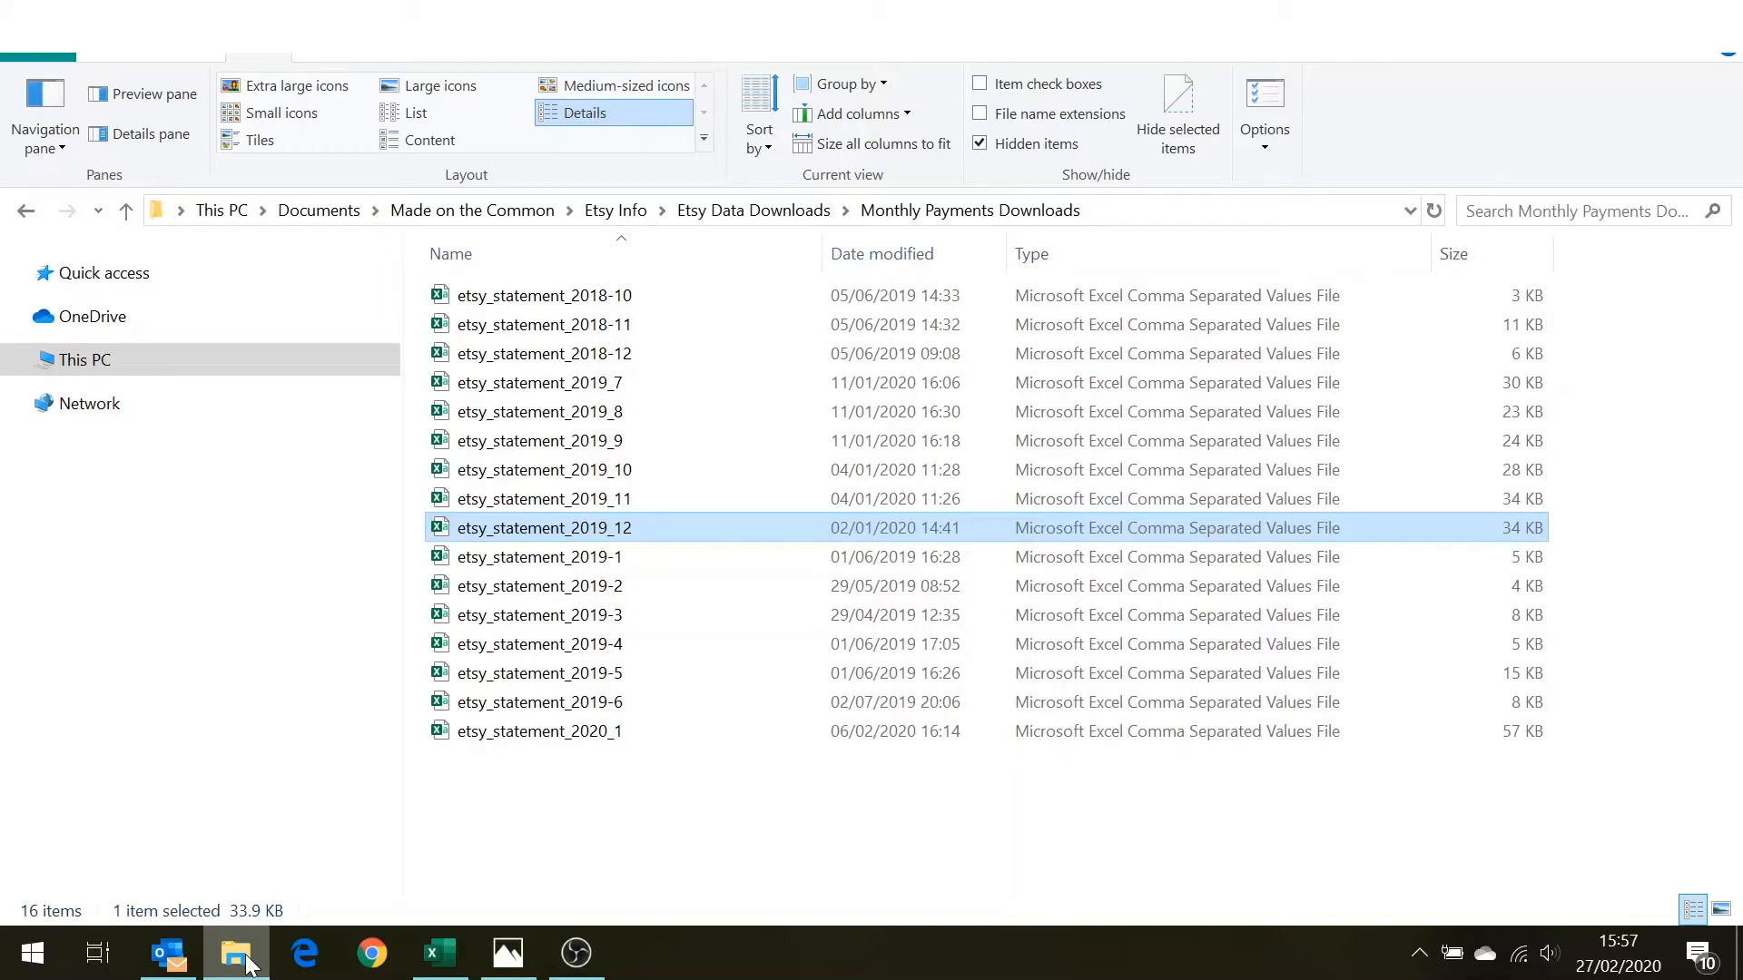
mouse_move(555, 469)
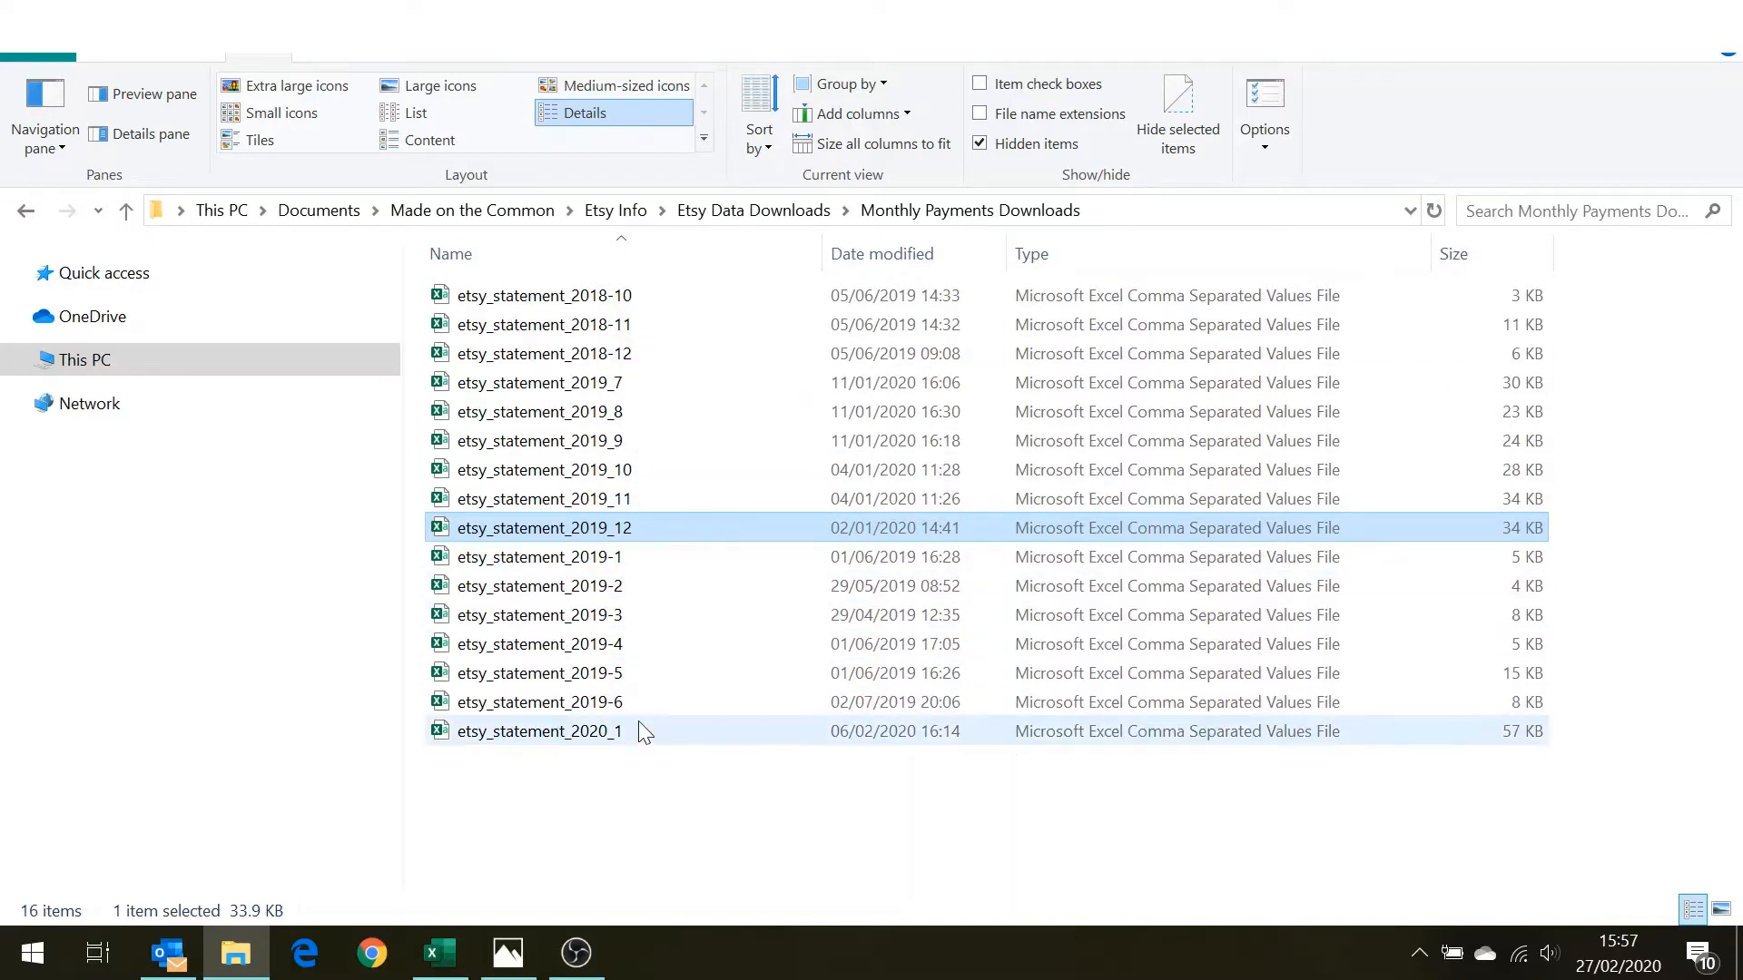
mouse_move(643, 745)
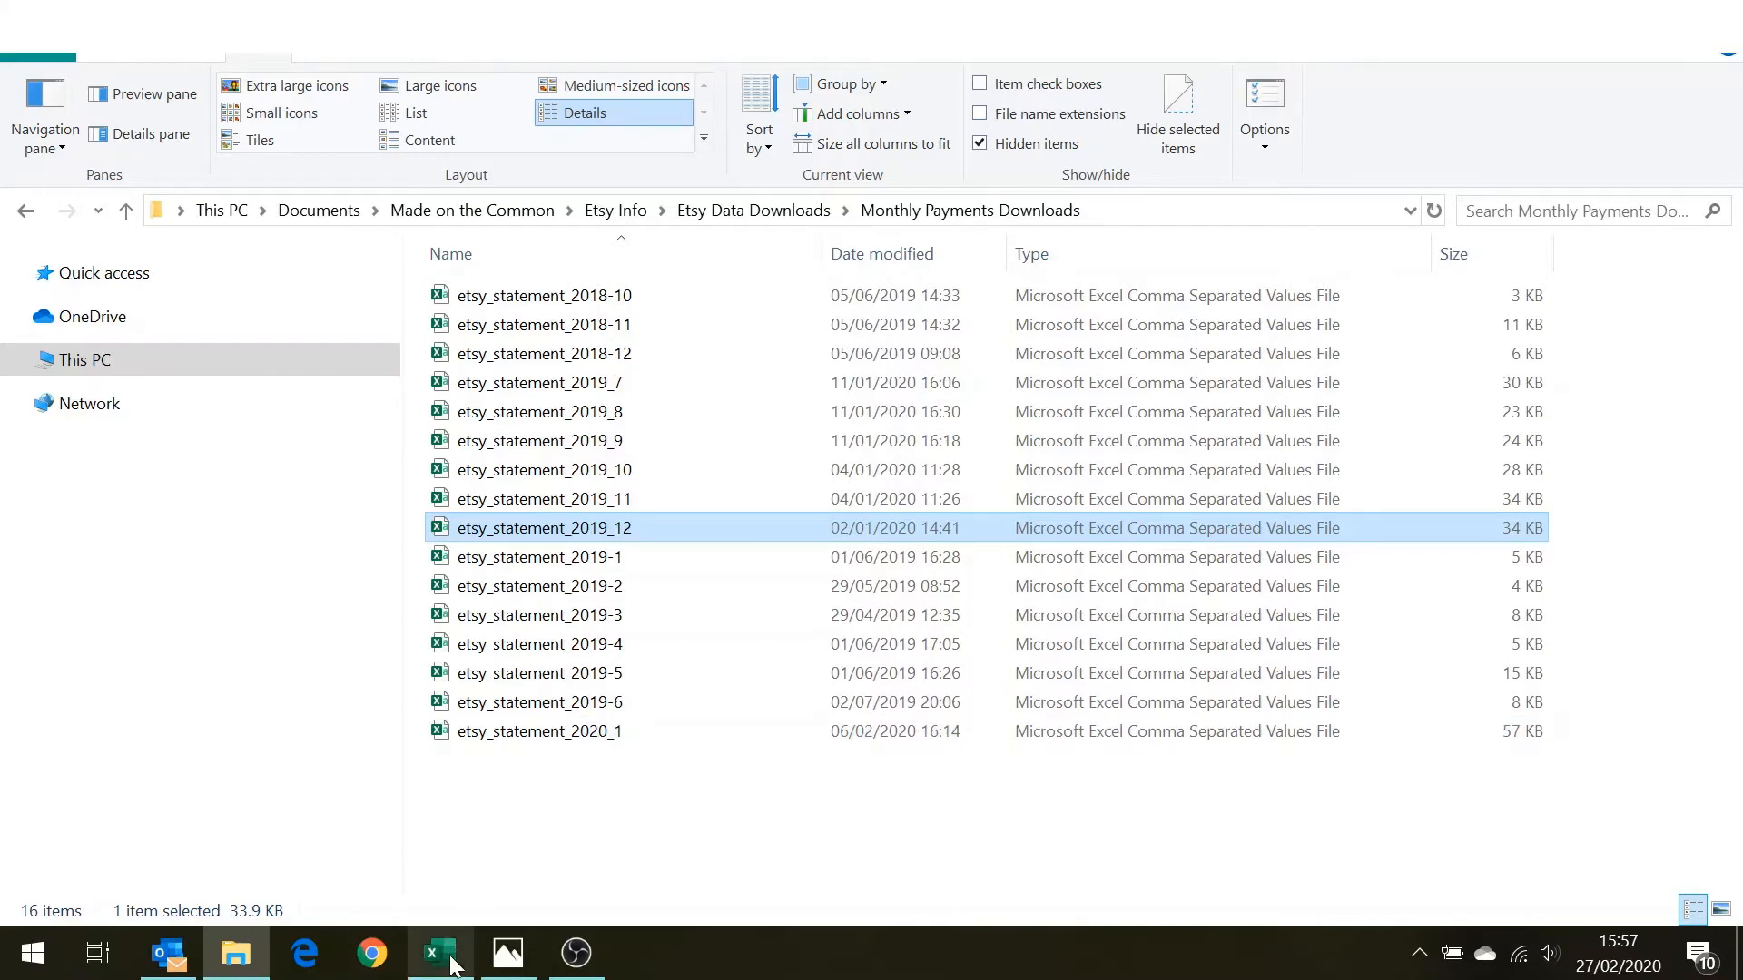
Switch to Excel and open etsy_statement_2019_10 into the Text Import Wizard.
click(437, 955)
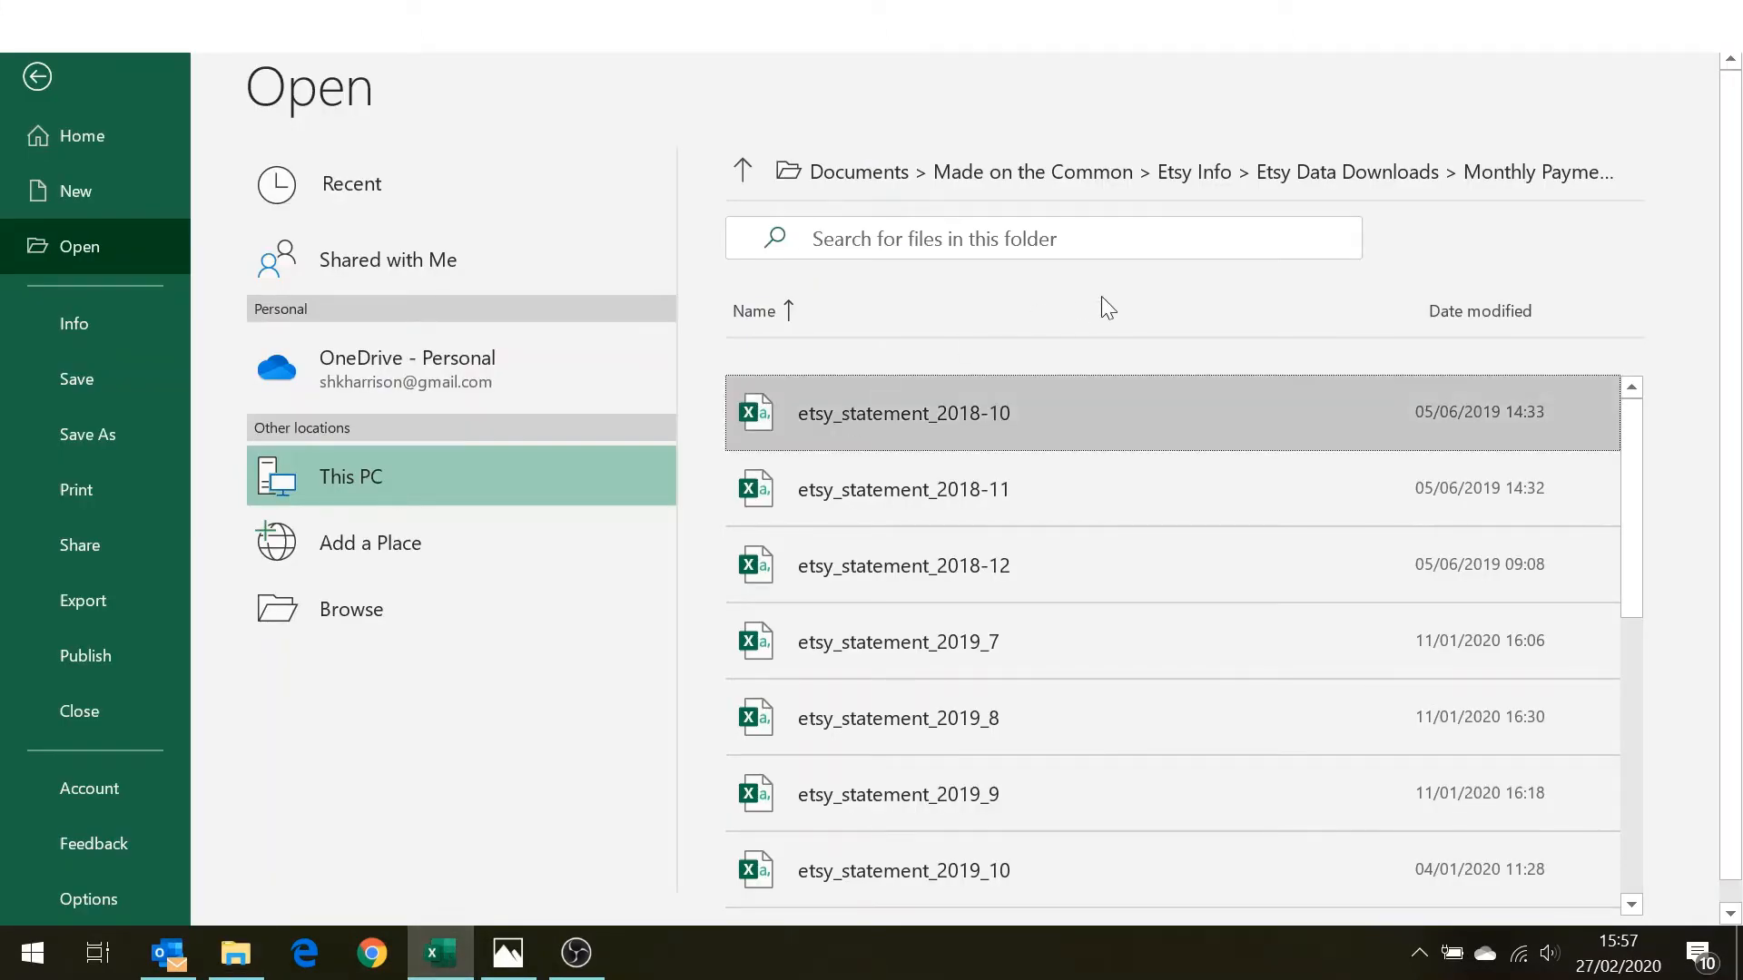
mouse_move(1412, 194)
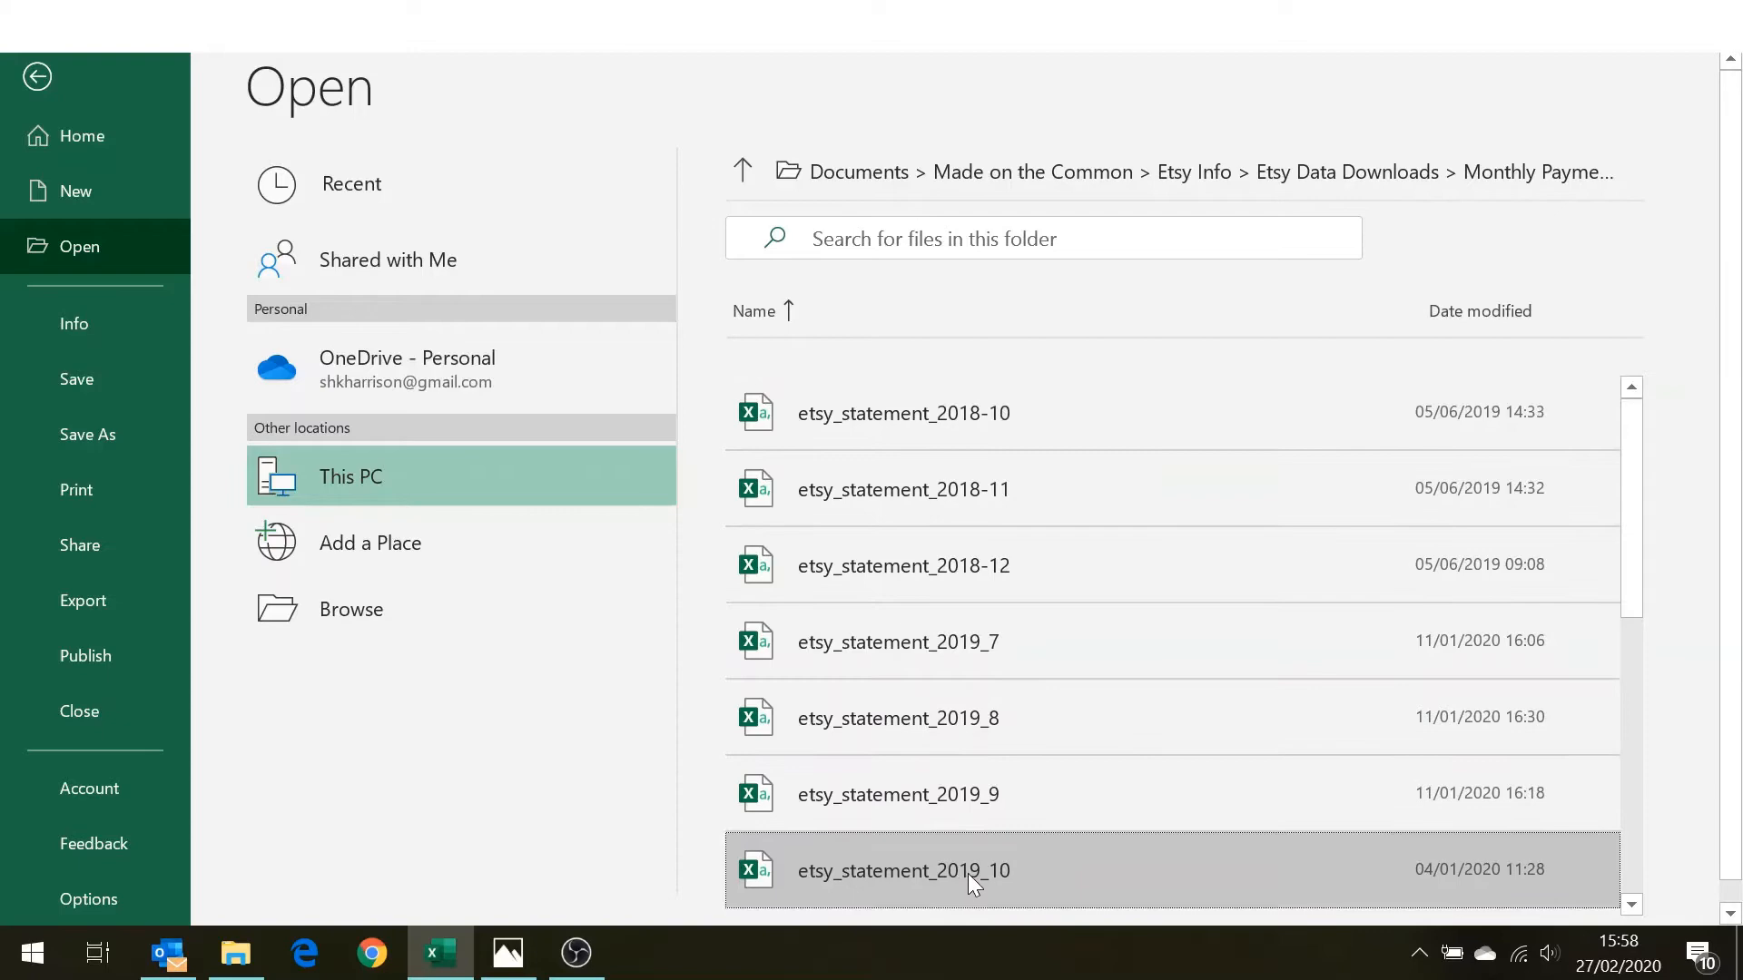
double_click(902, 871)
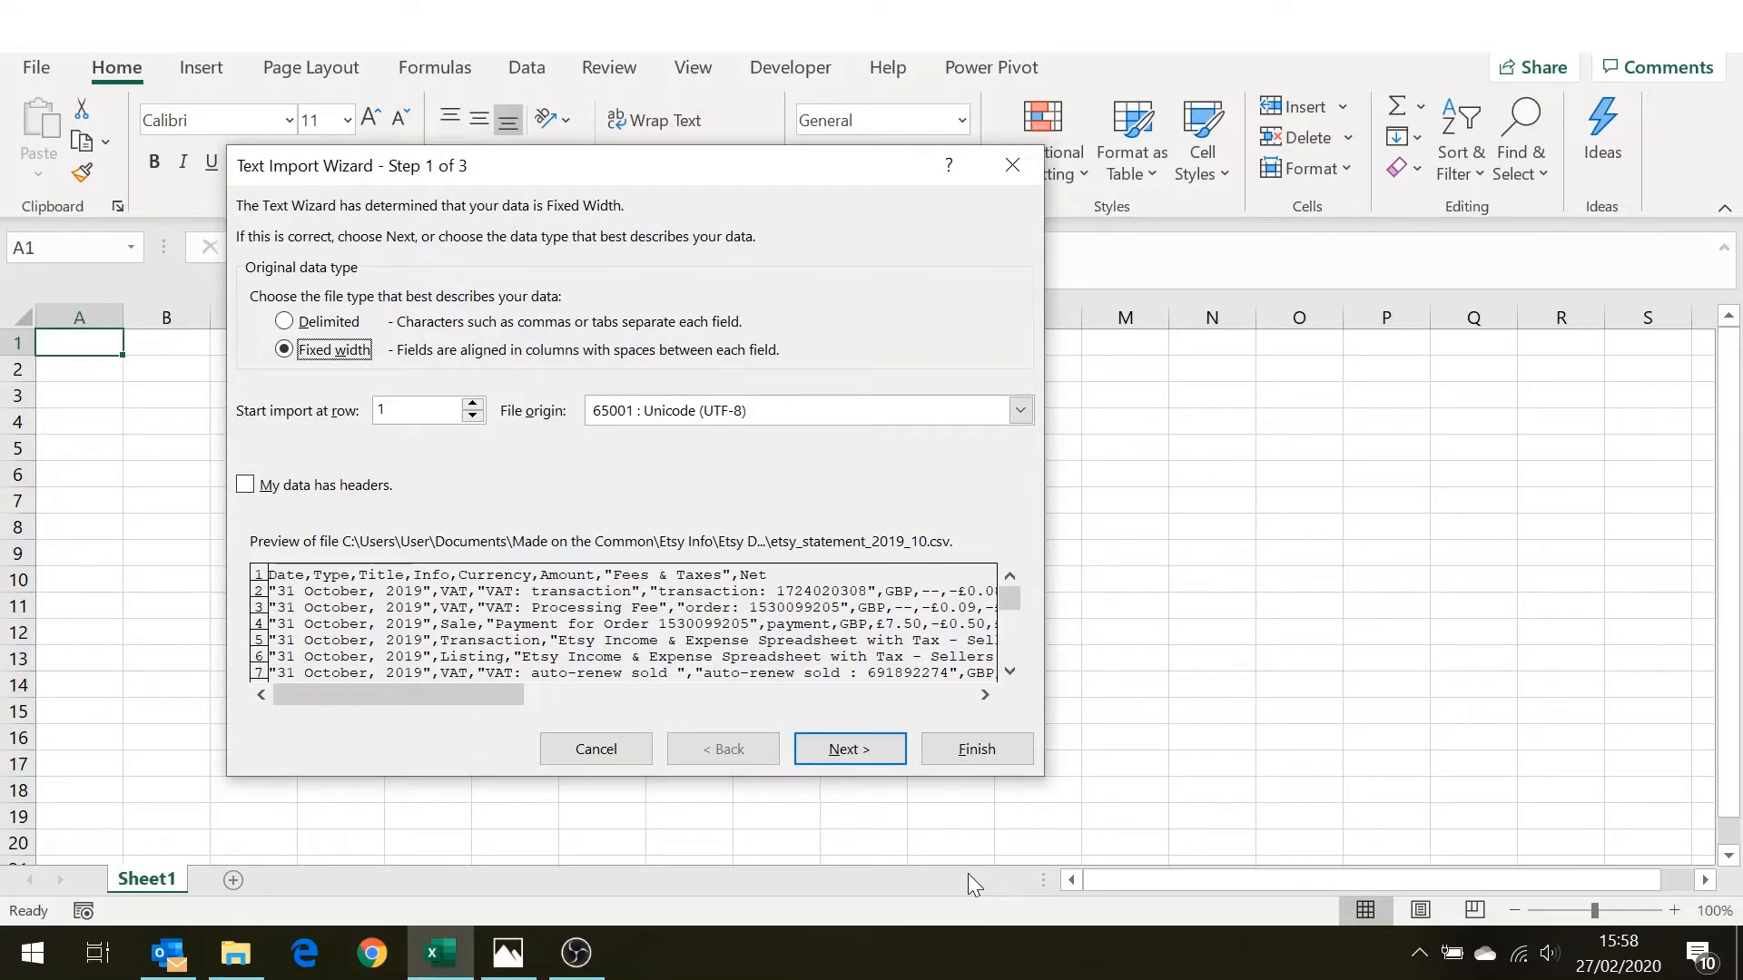
mouse_move(517, 489)
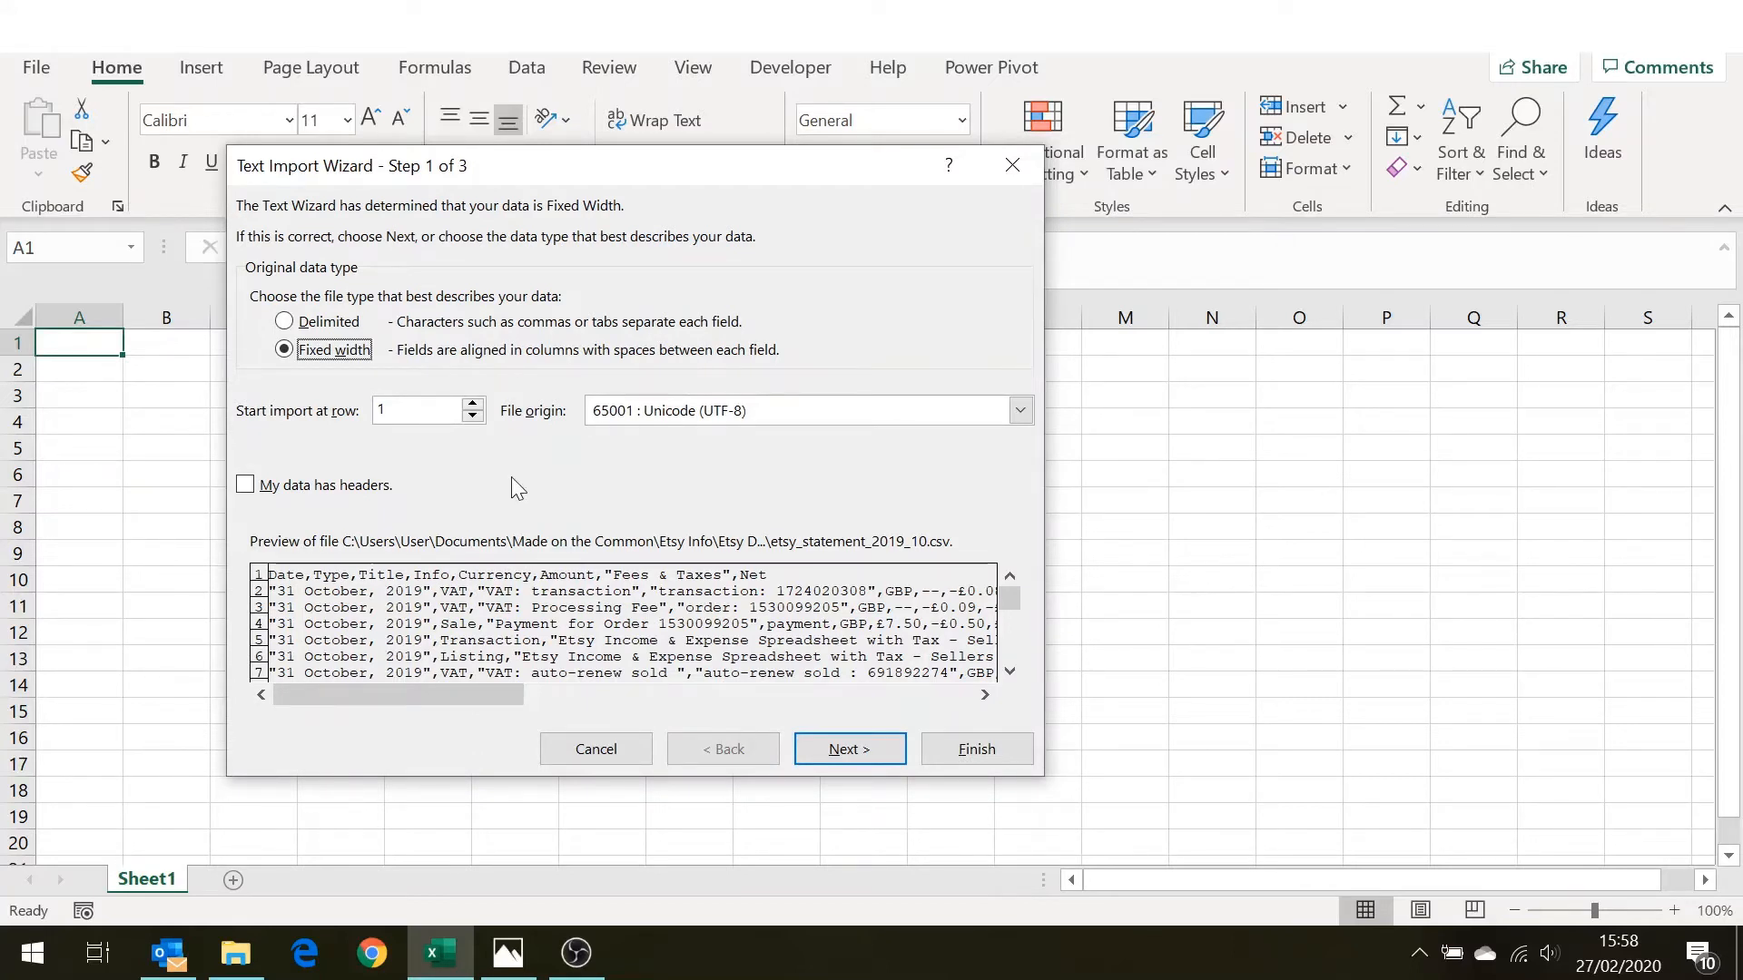
mouse_move(346, 402)
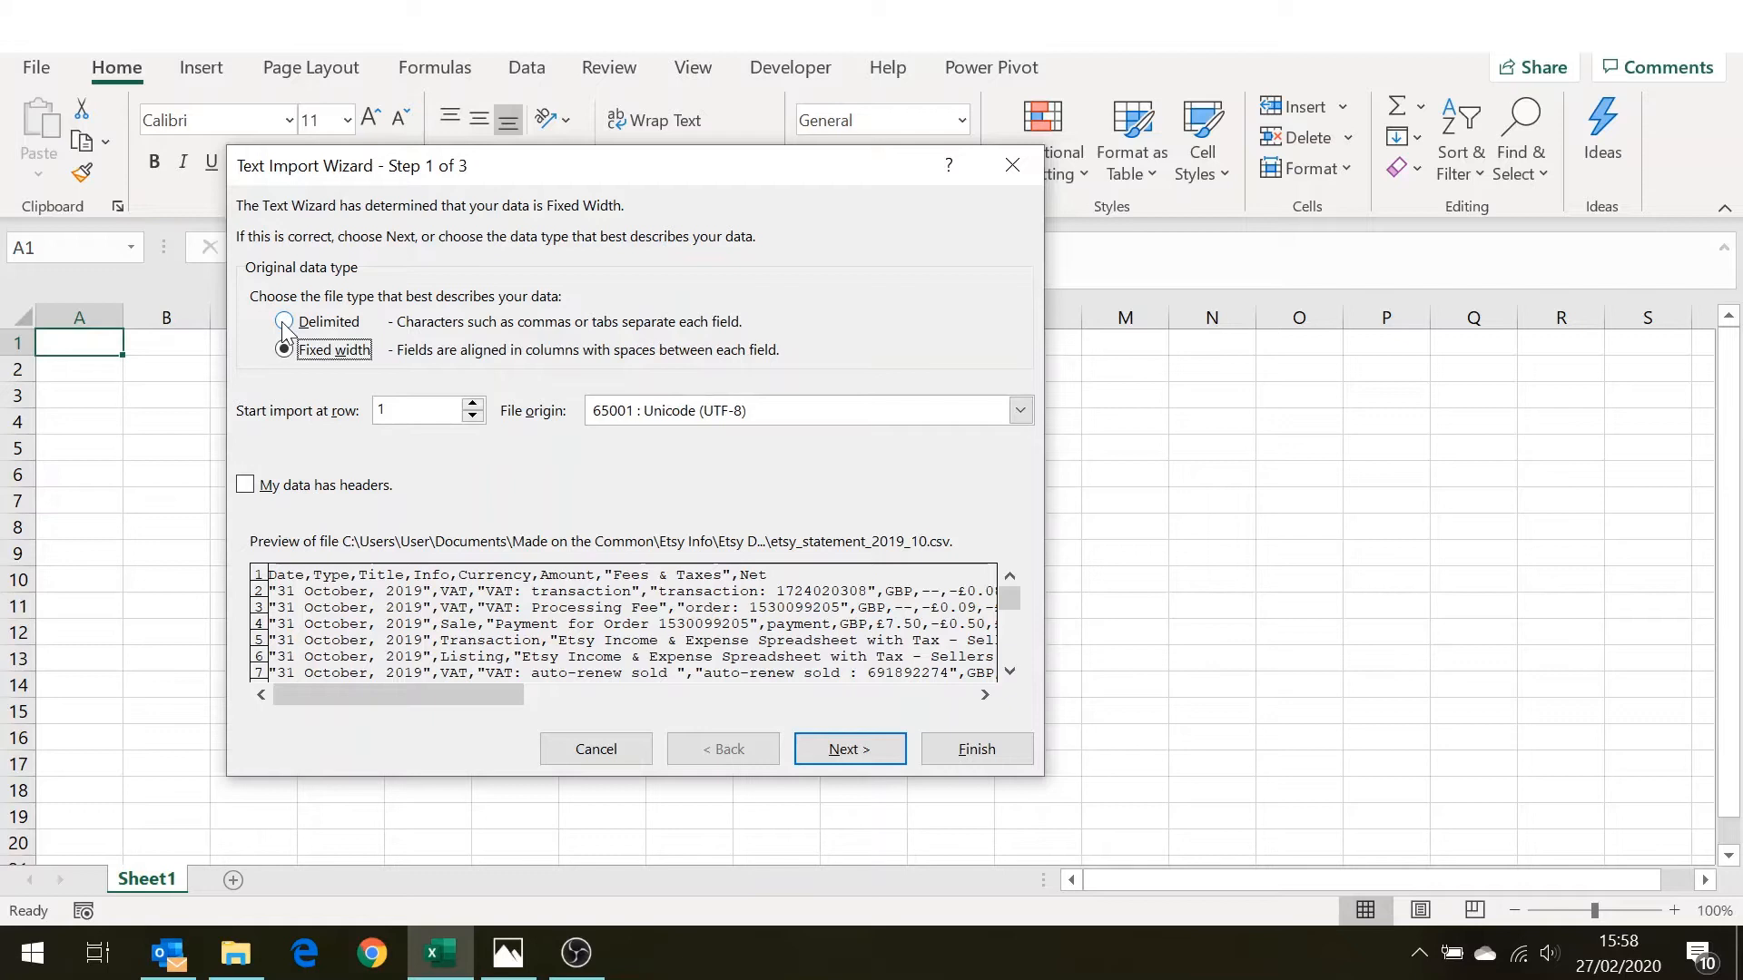
Set the import to Delimited with 'My data has headers' ticked, and advance to separators.
click(283, 321)
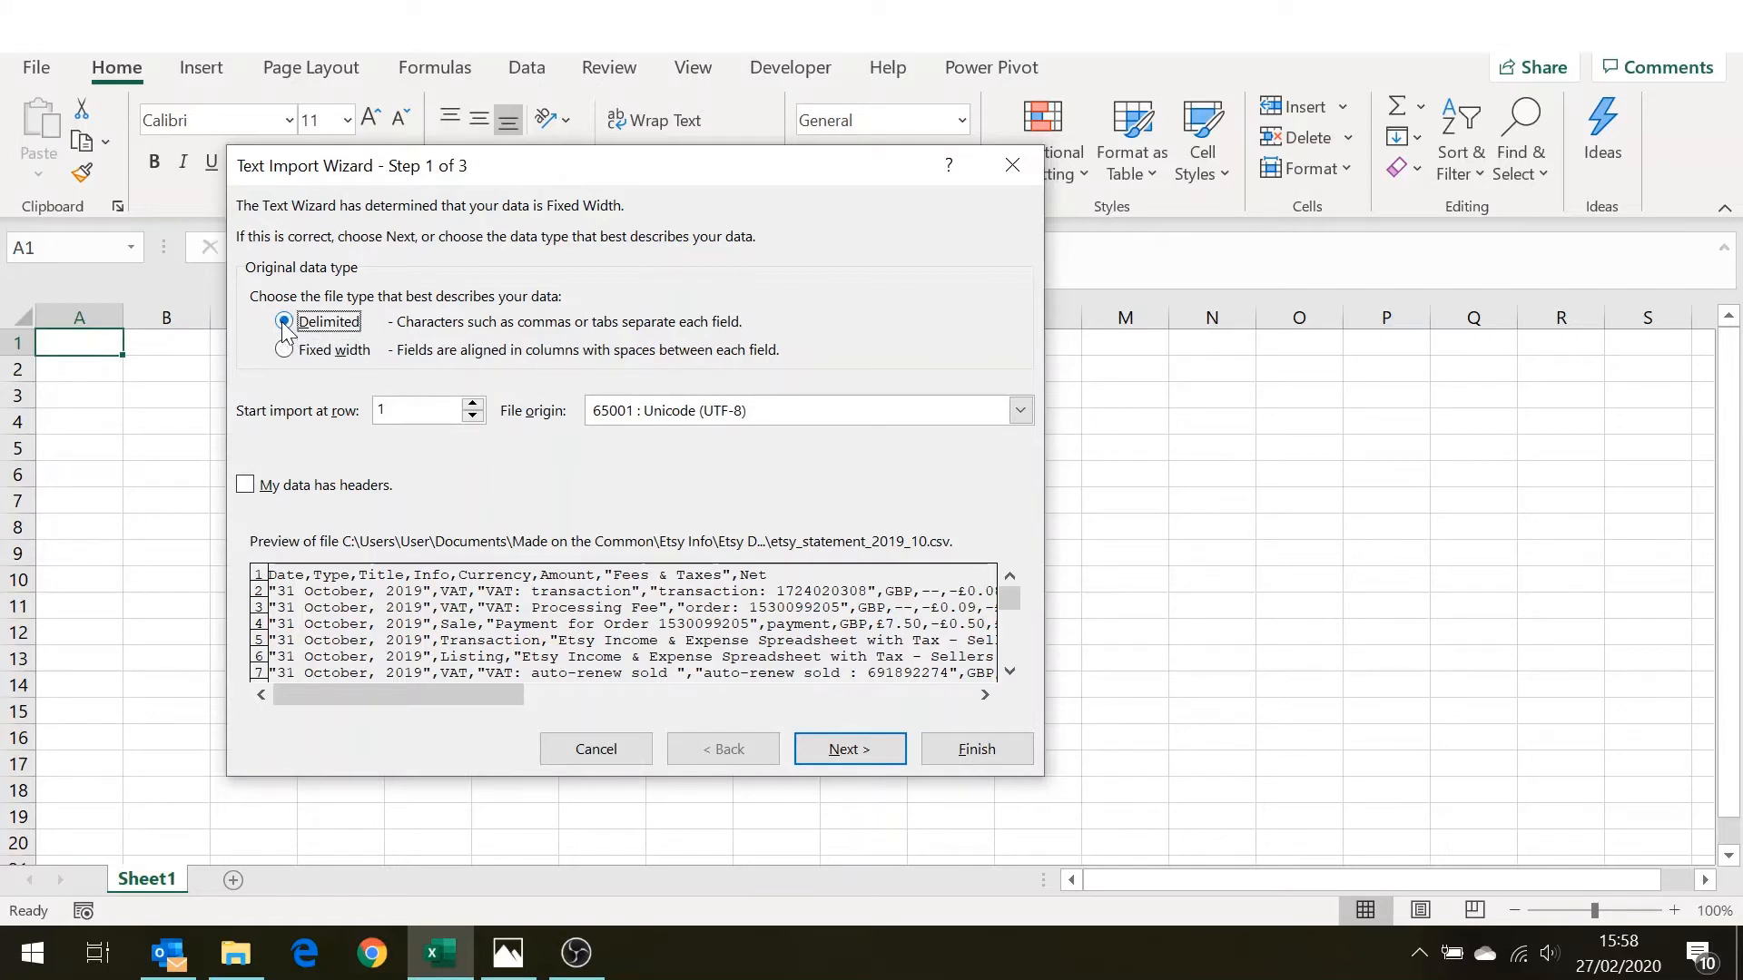
click(284, 322)
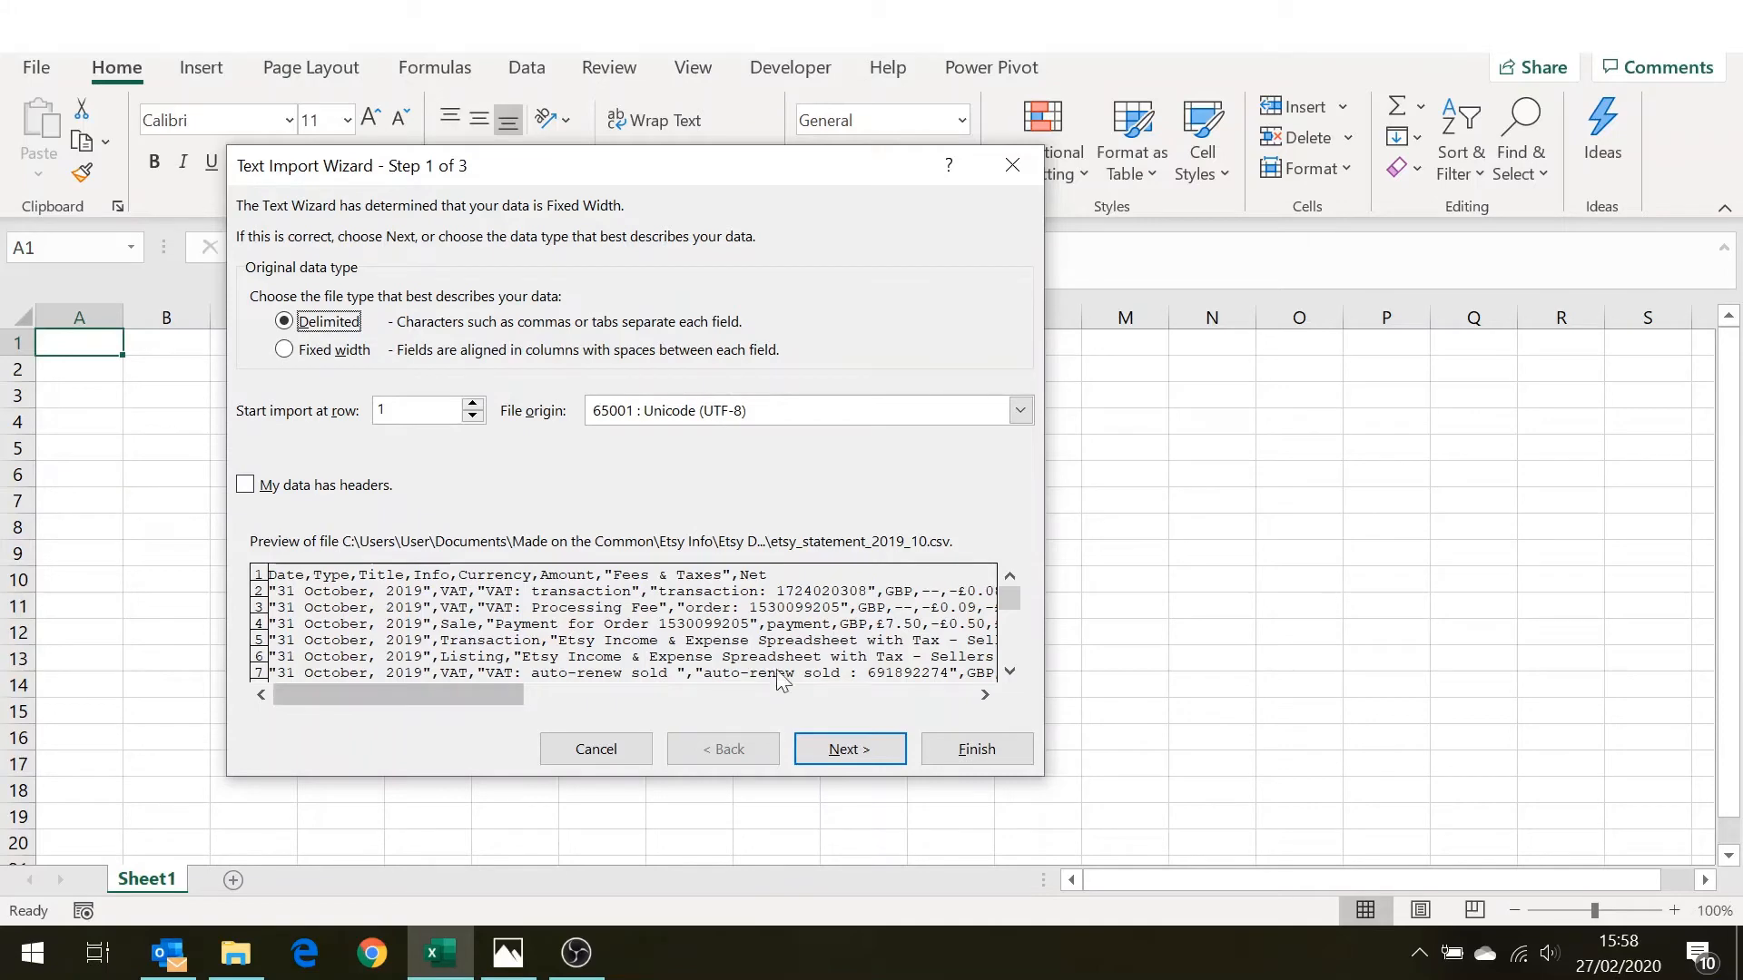
click(244, 485)
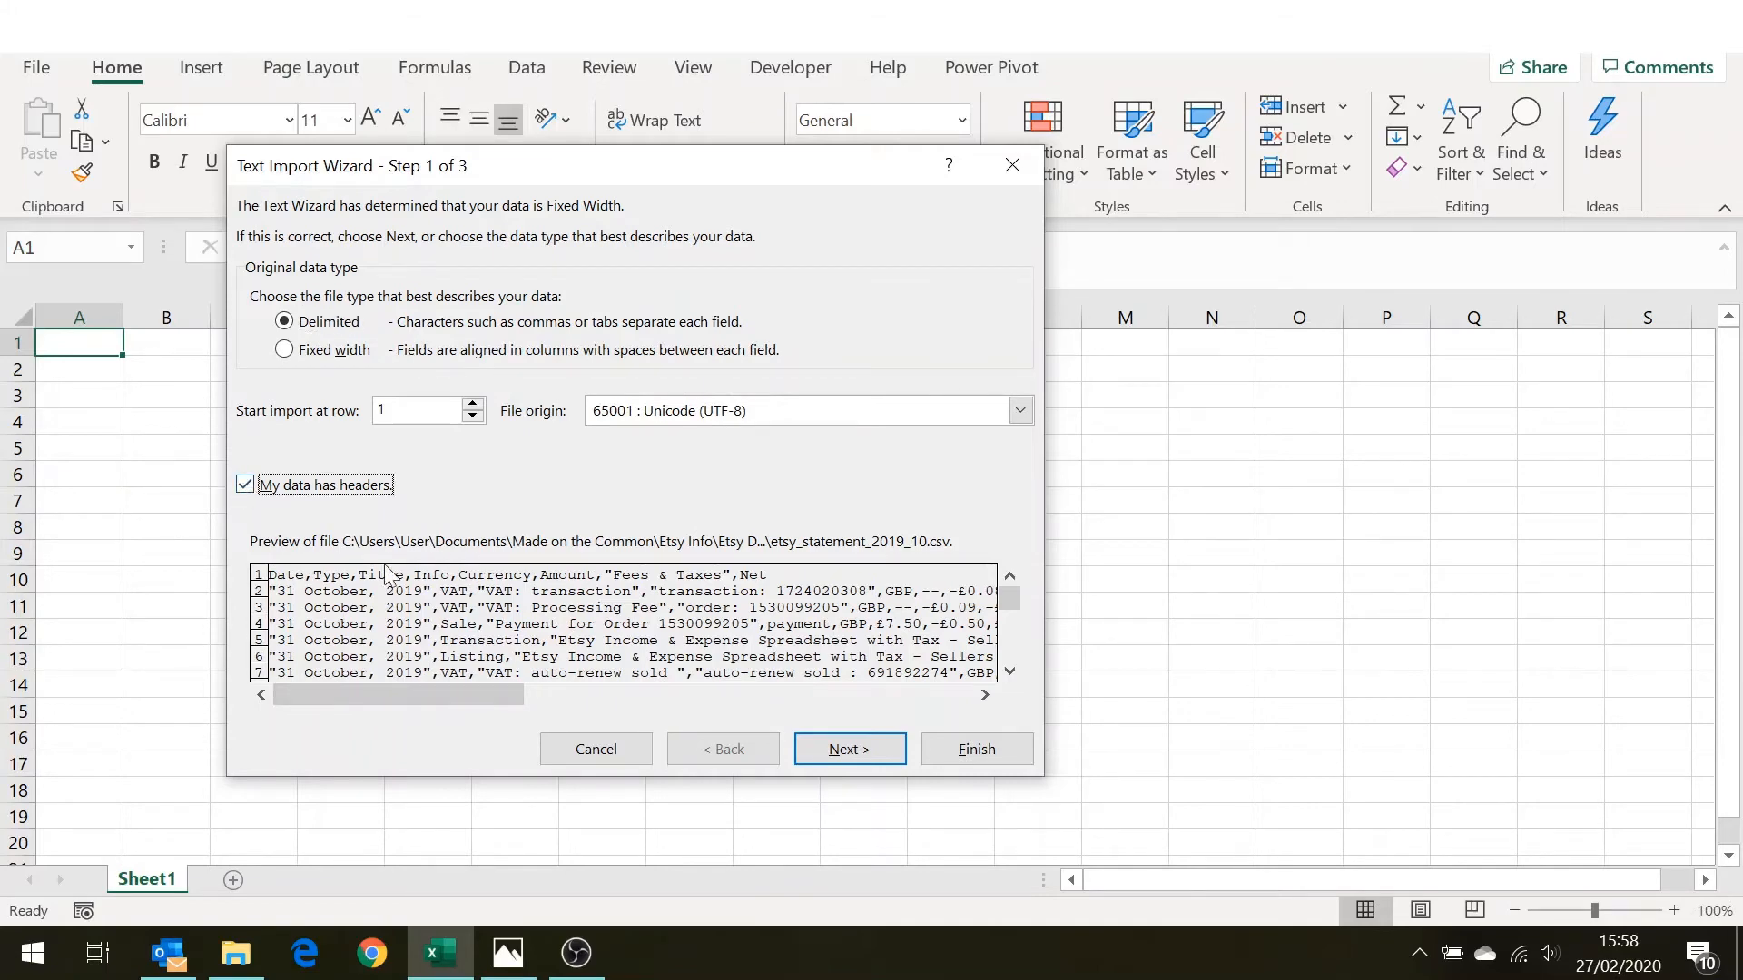
click(850, 748)
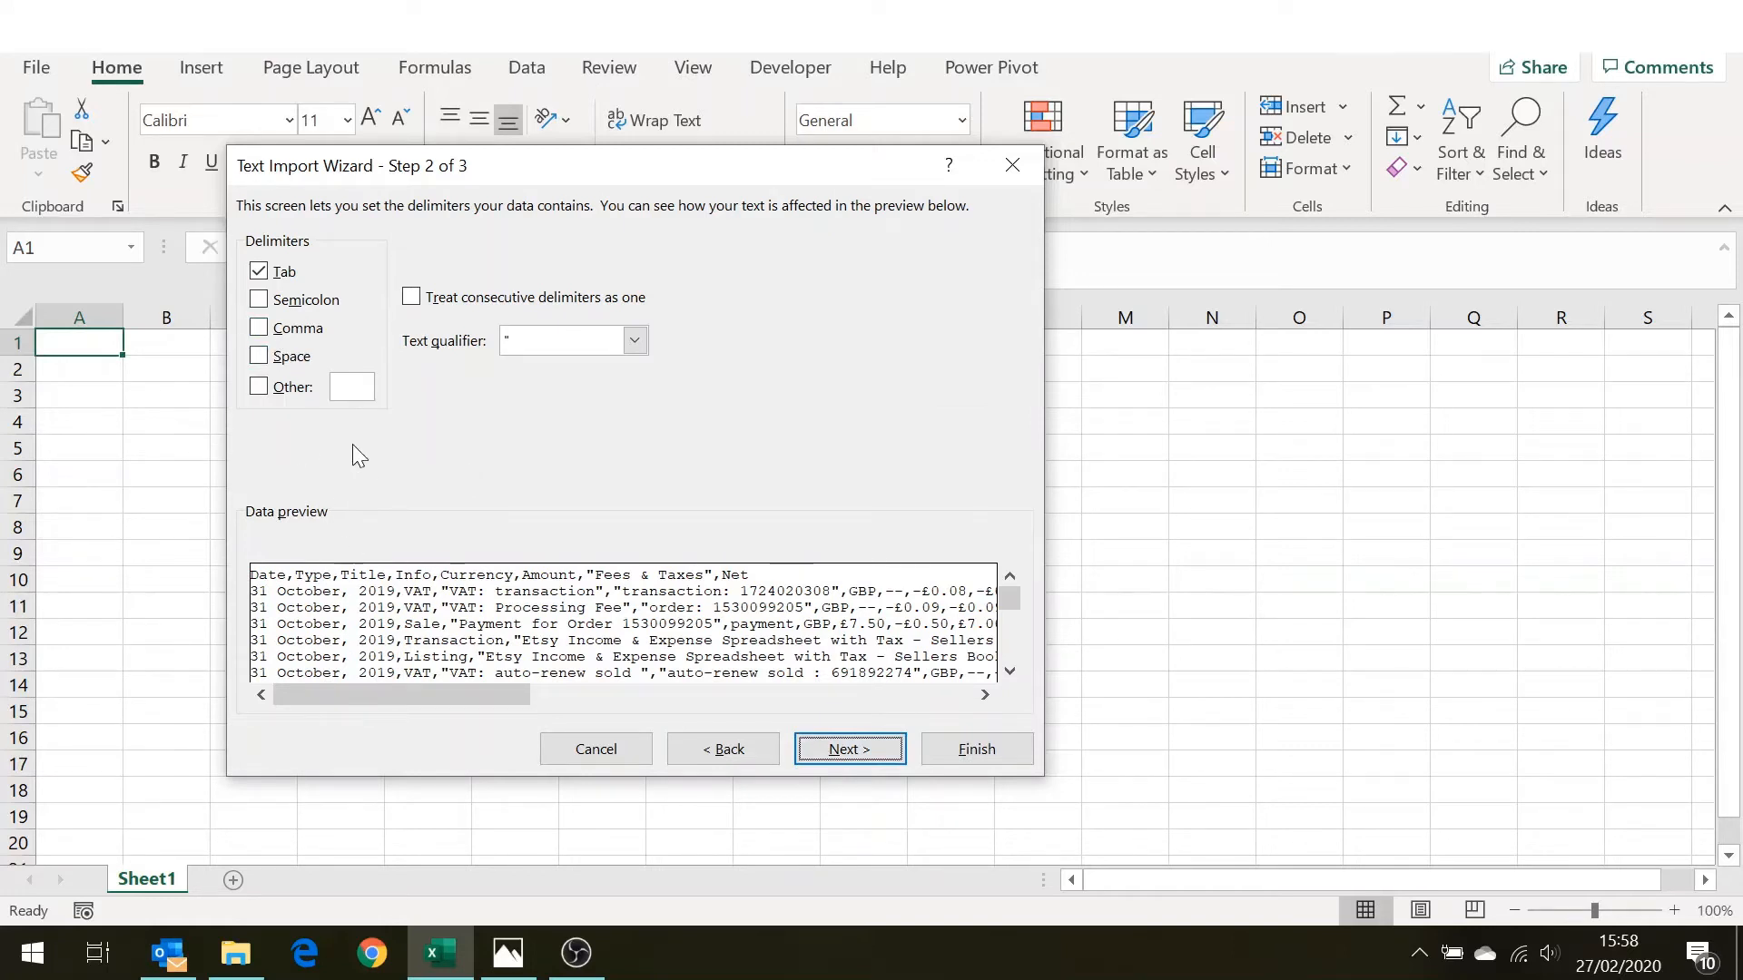
Add Comma as a delimiter alongside Tab and continue to column formats.
click(259, 327)
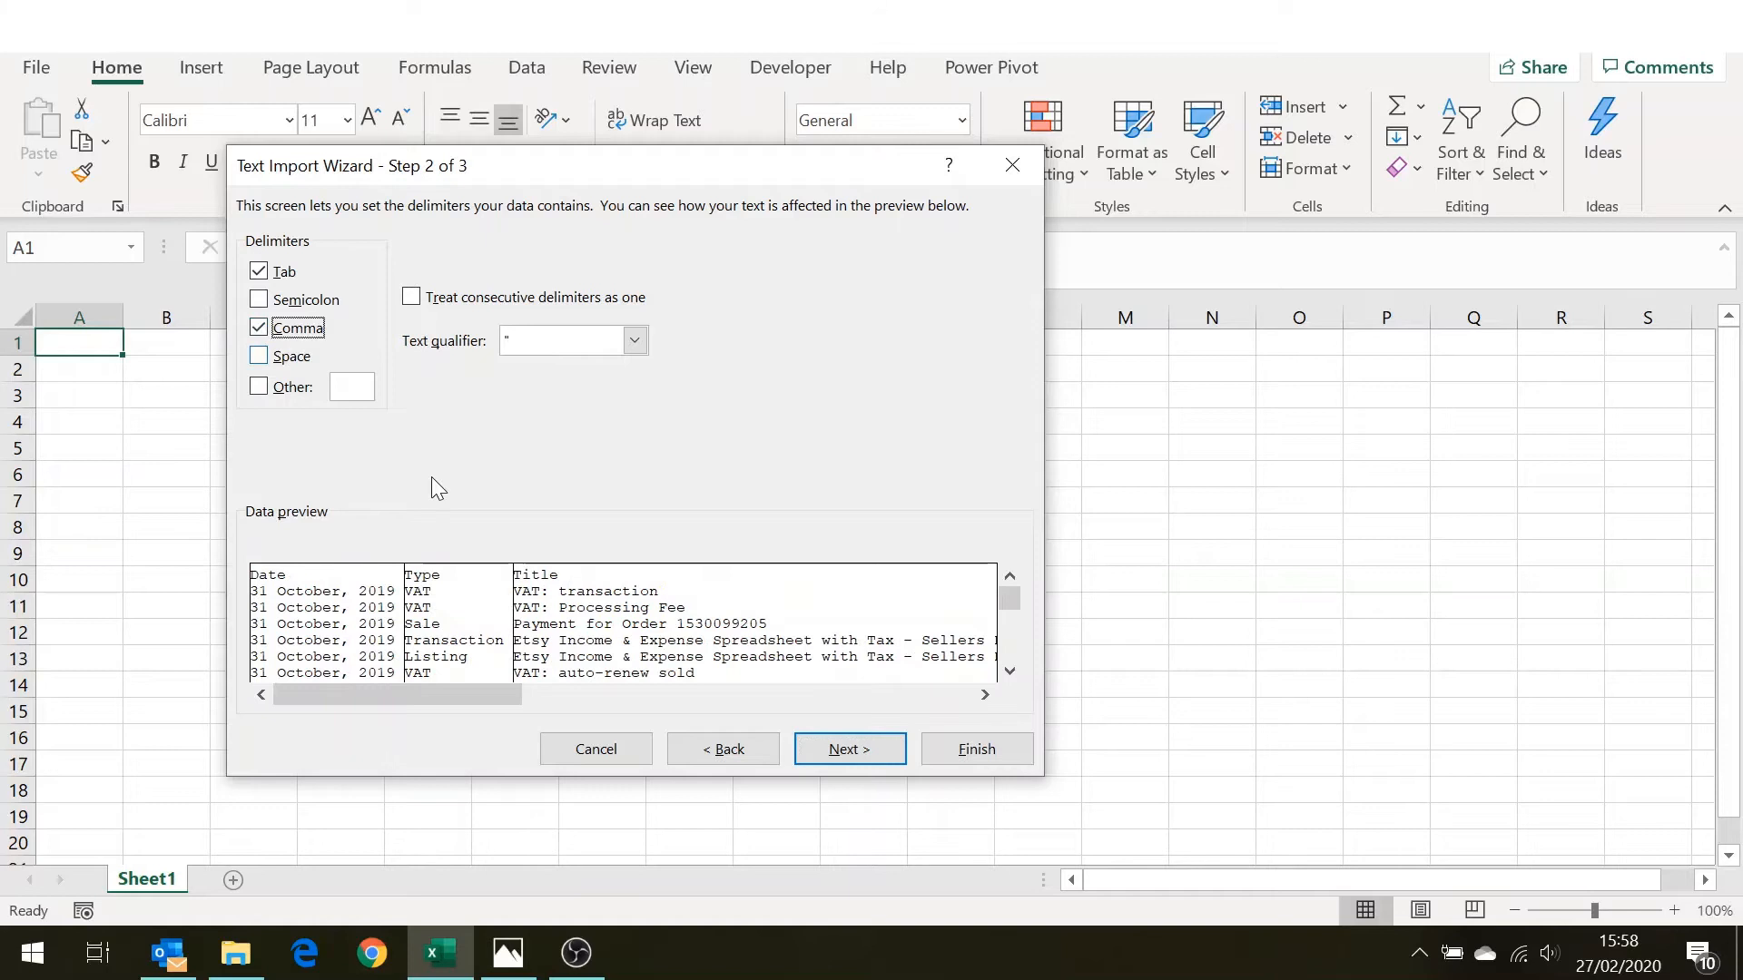
mouse_move(831, 664)
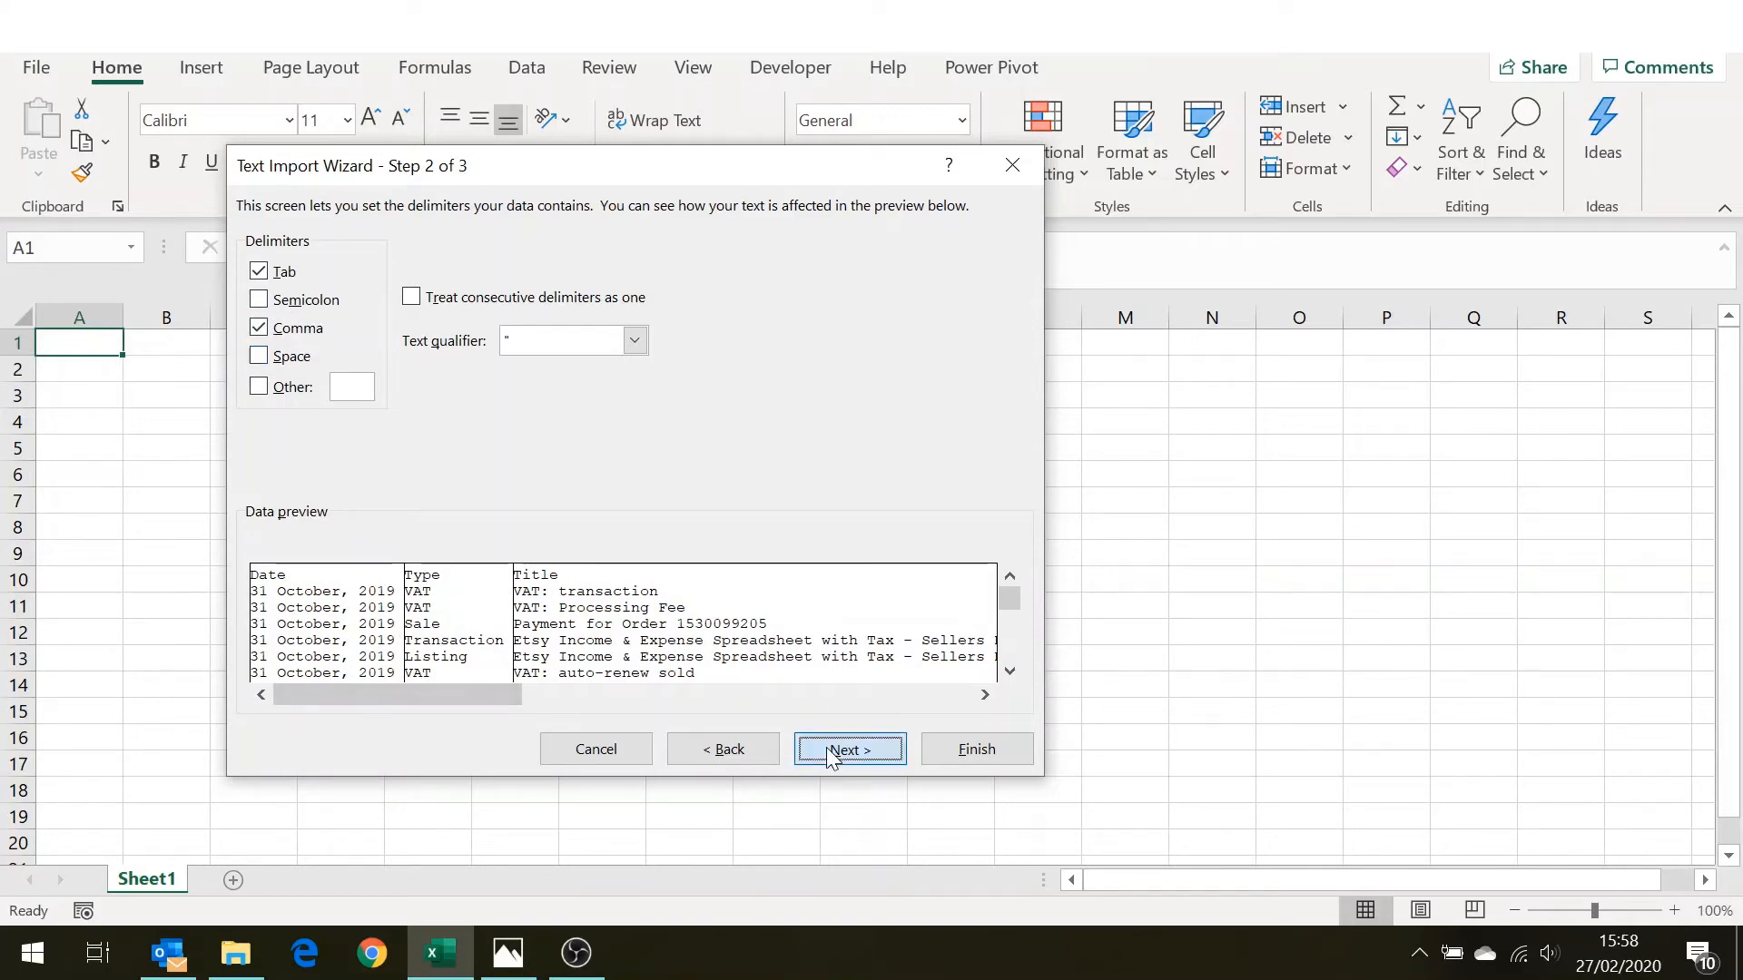
click(848, 748)
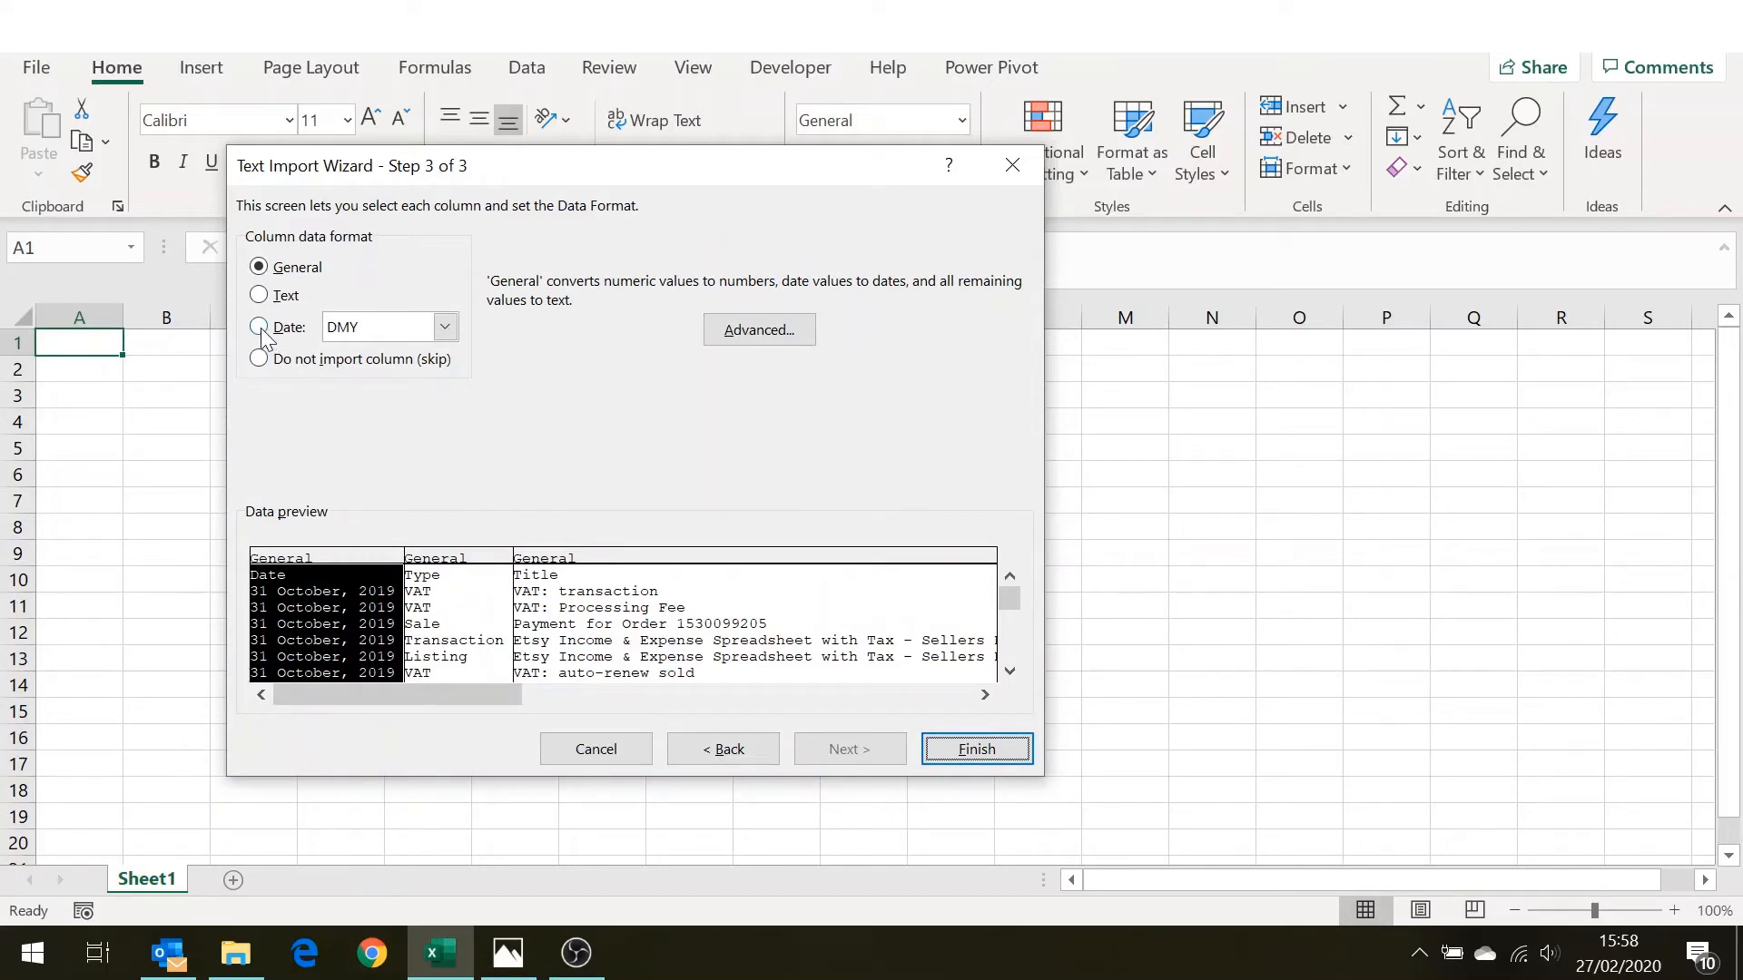
Set the first column's format to Date in MDY order and finish the import.
click(444, 326)
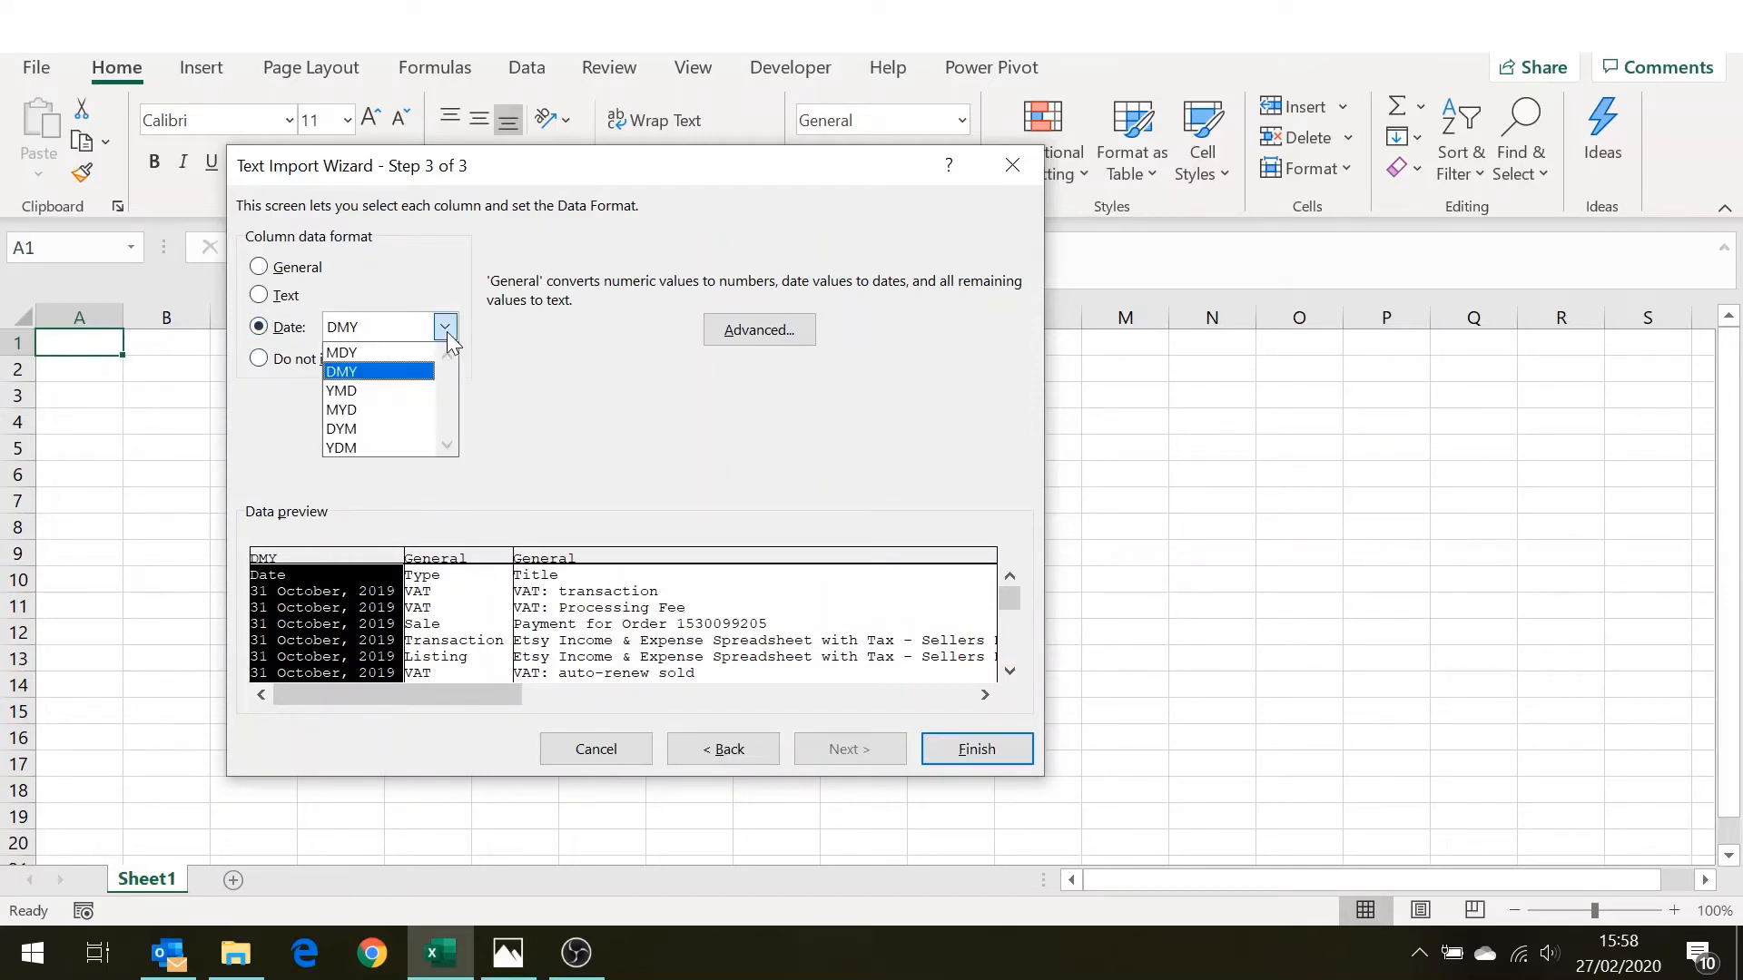
mouse_move(378, 352)
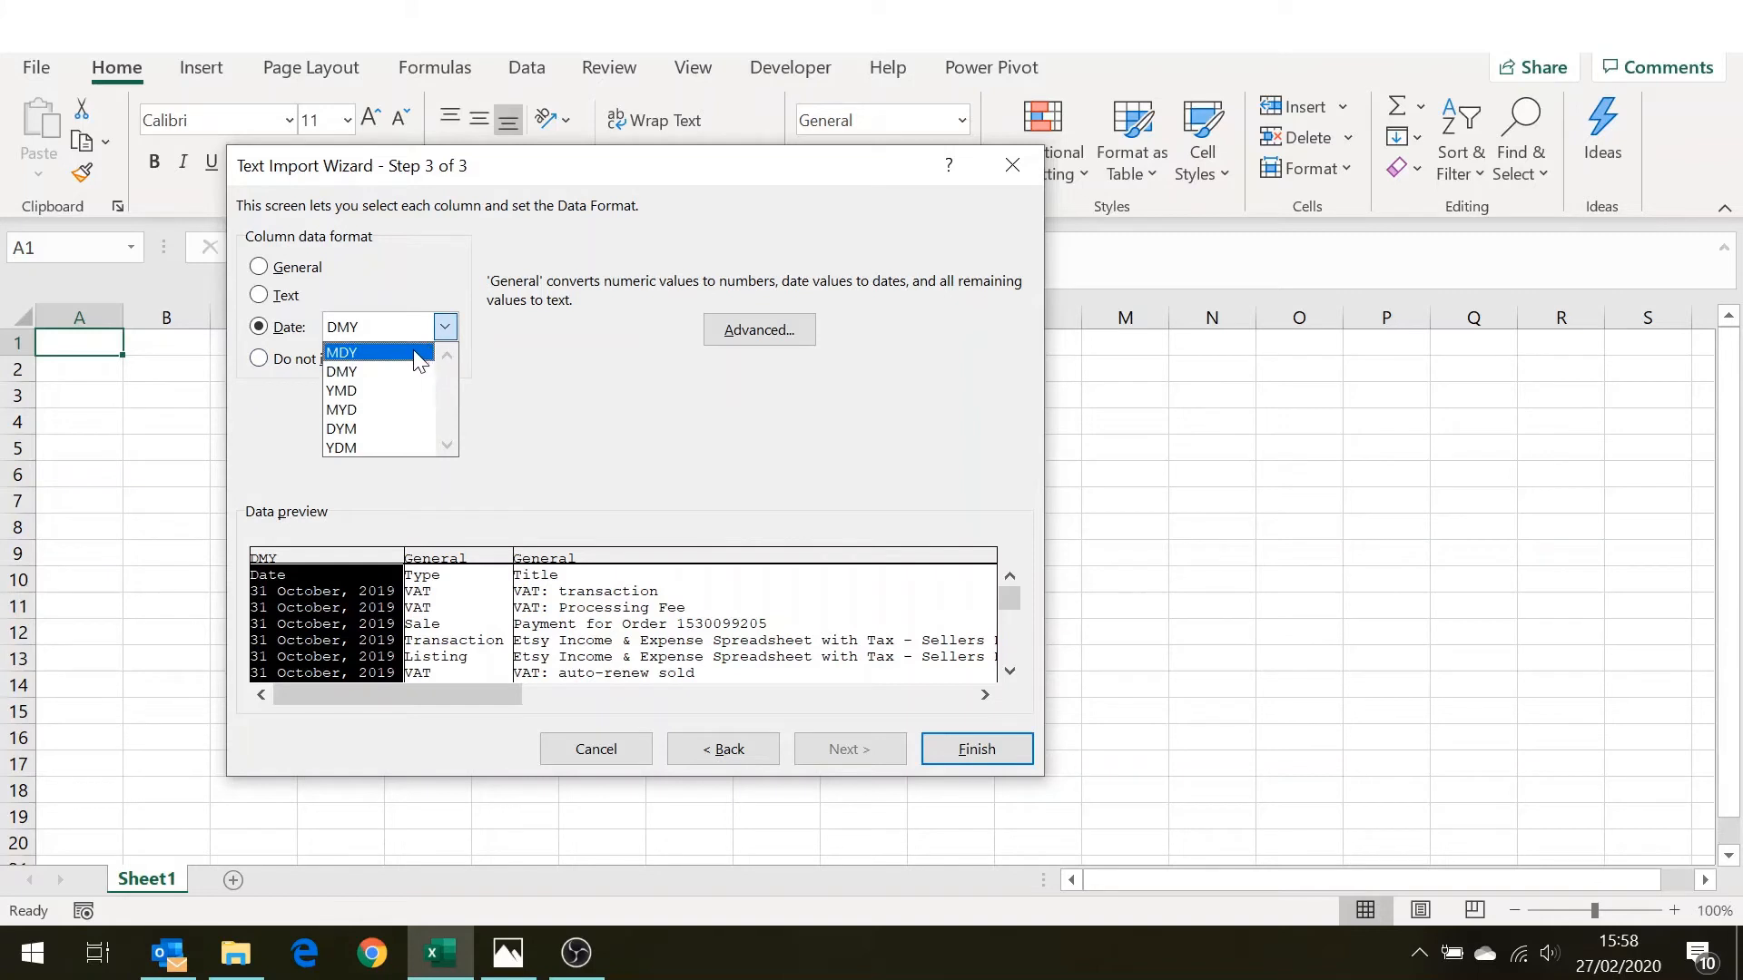
click(342, 352)
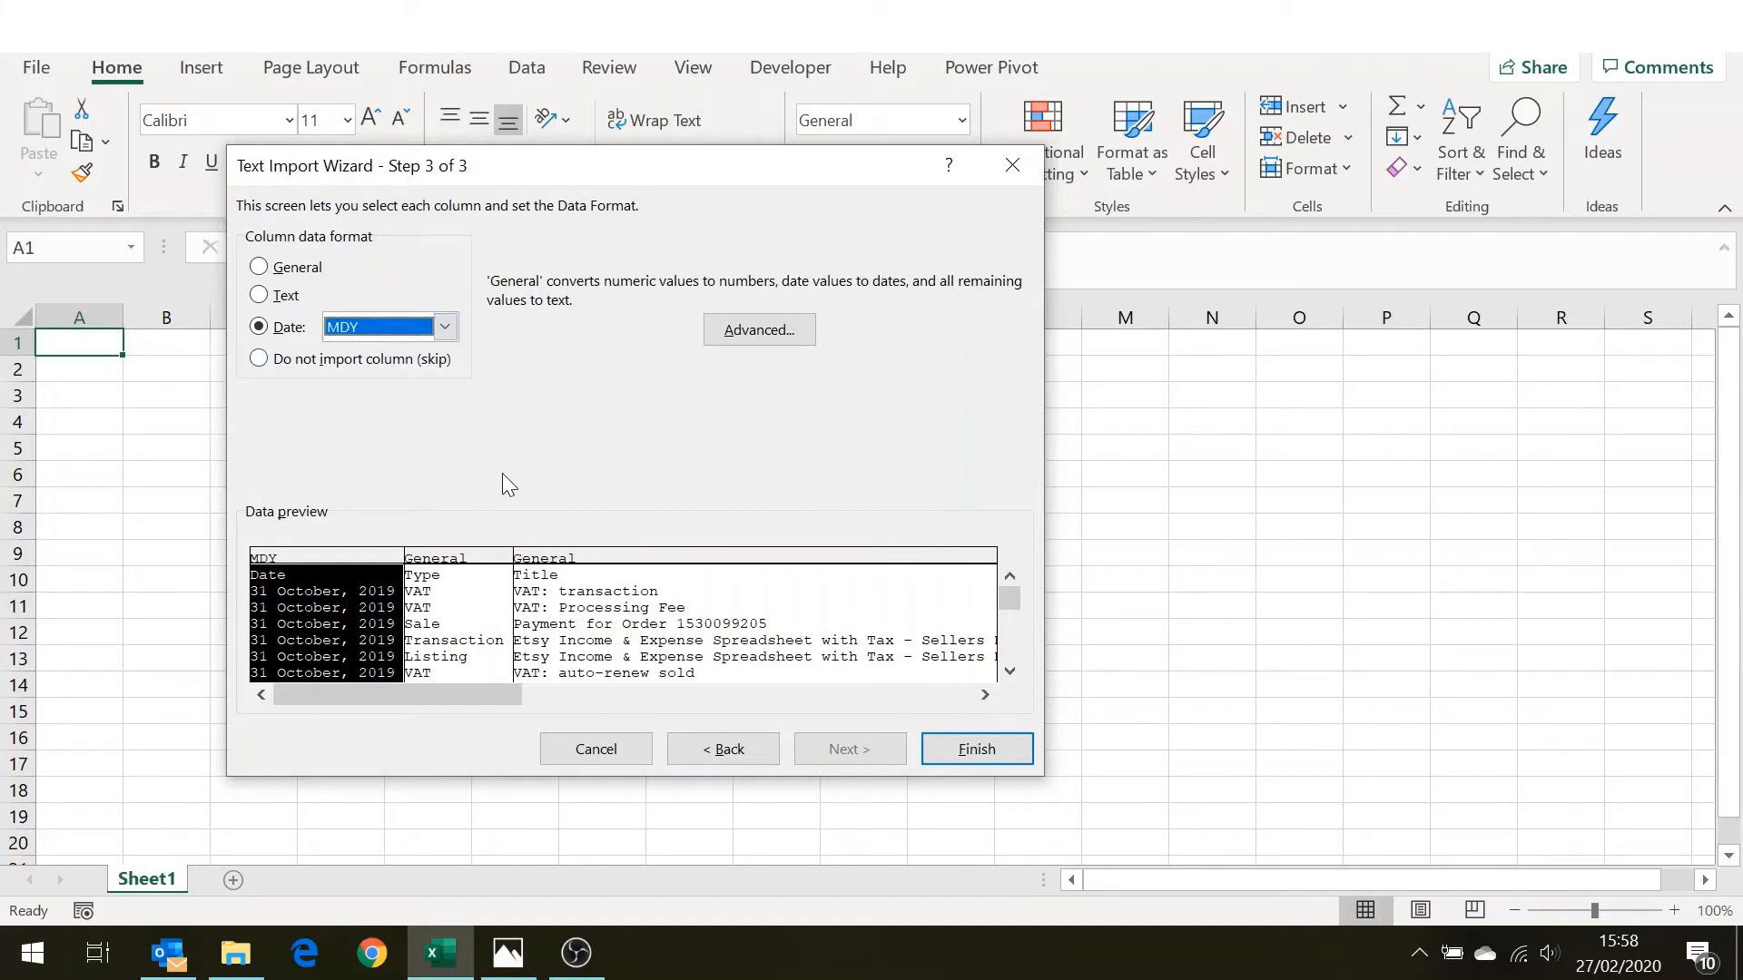
mouse_move(342, 574)
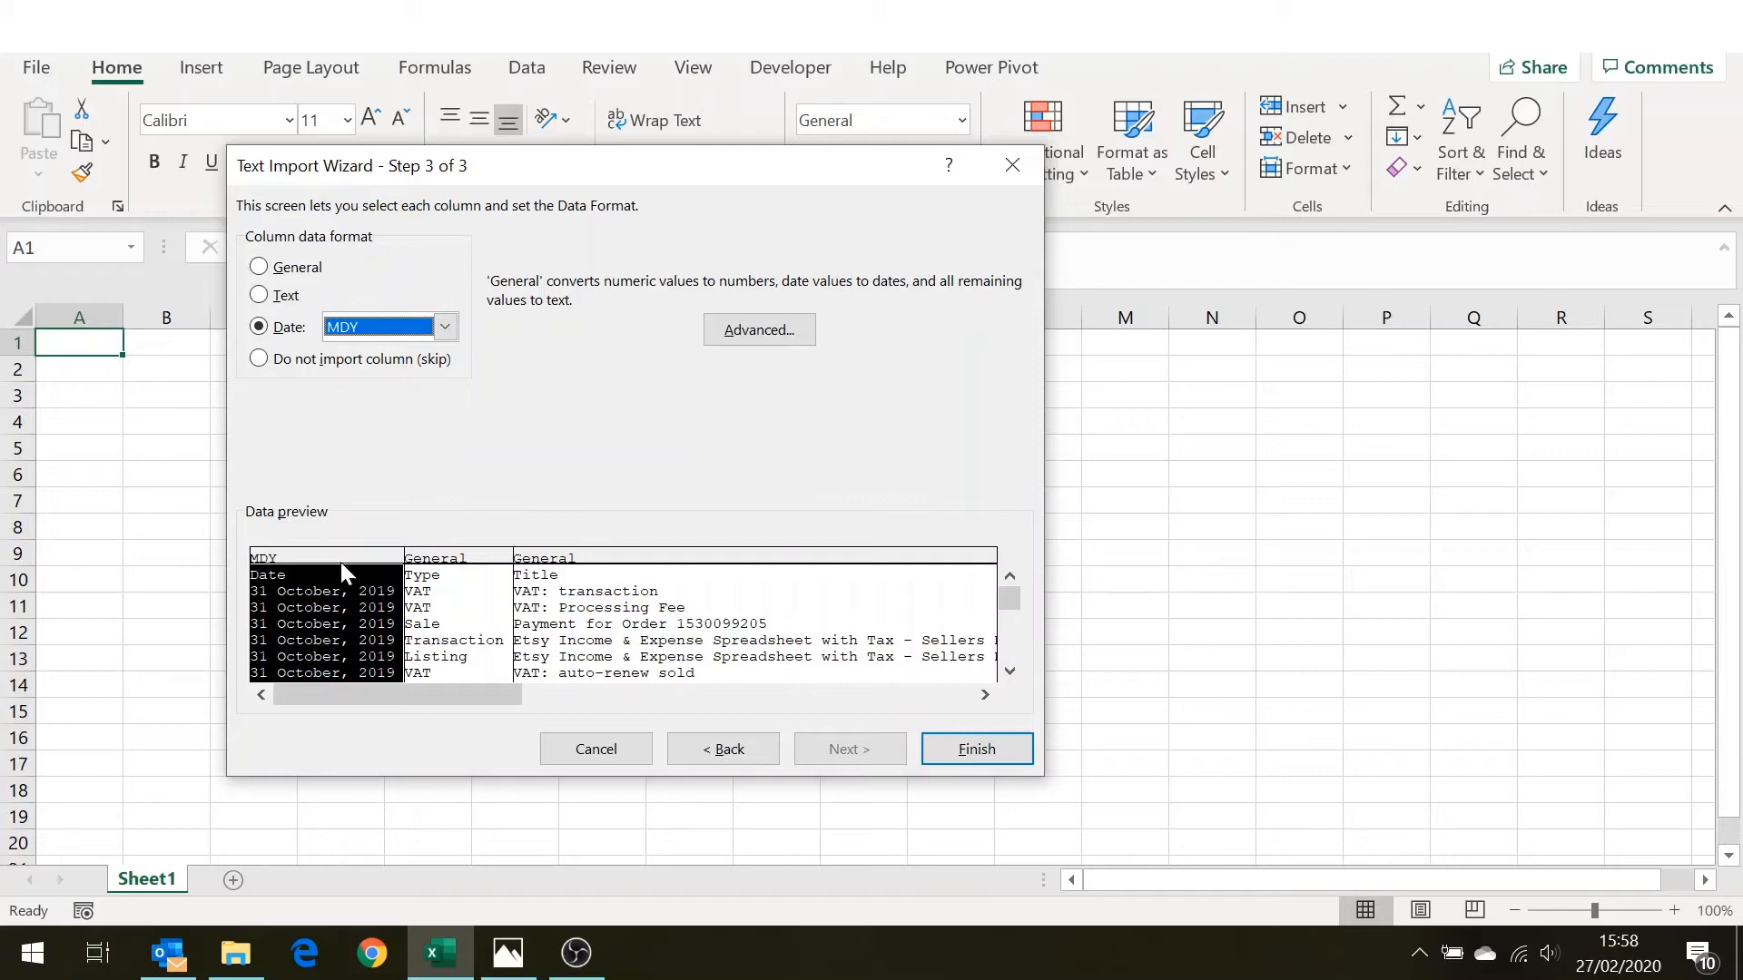
mouse_move(403, 516)
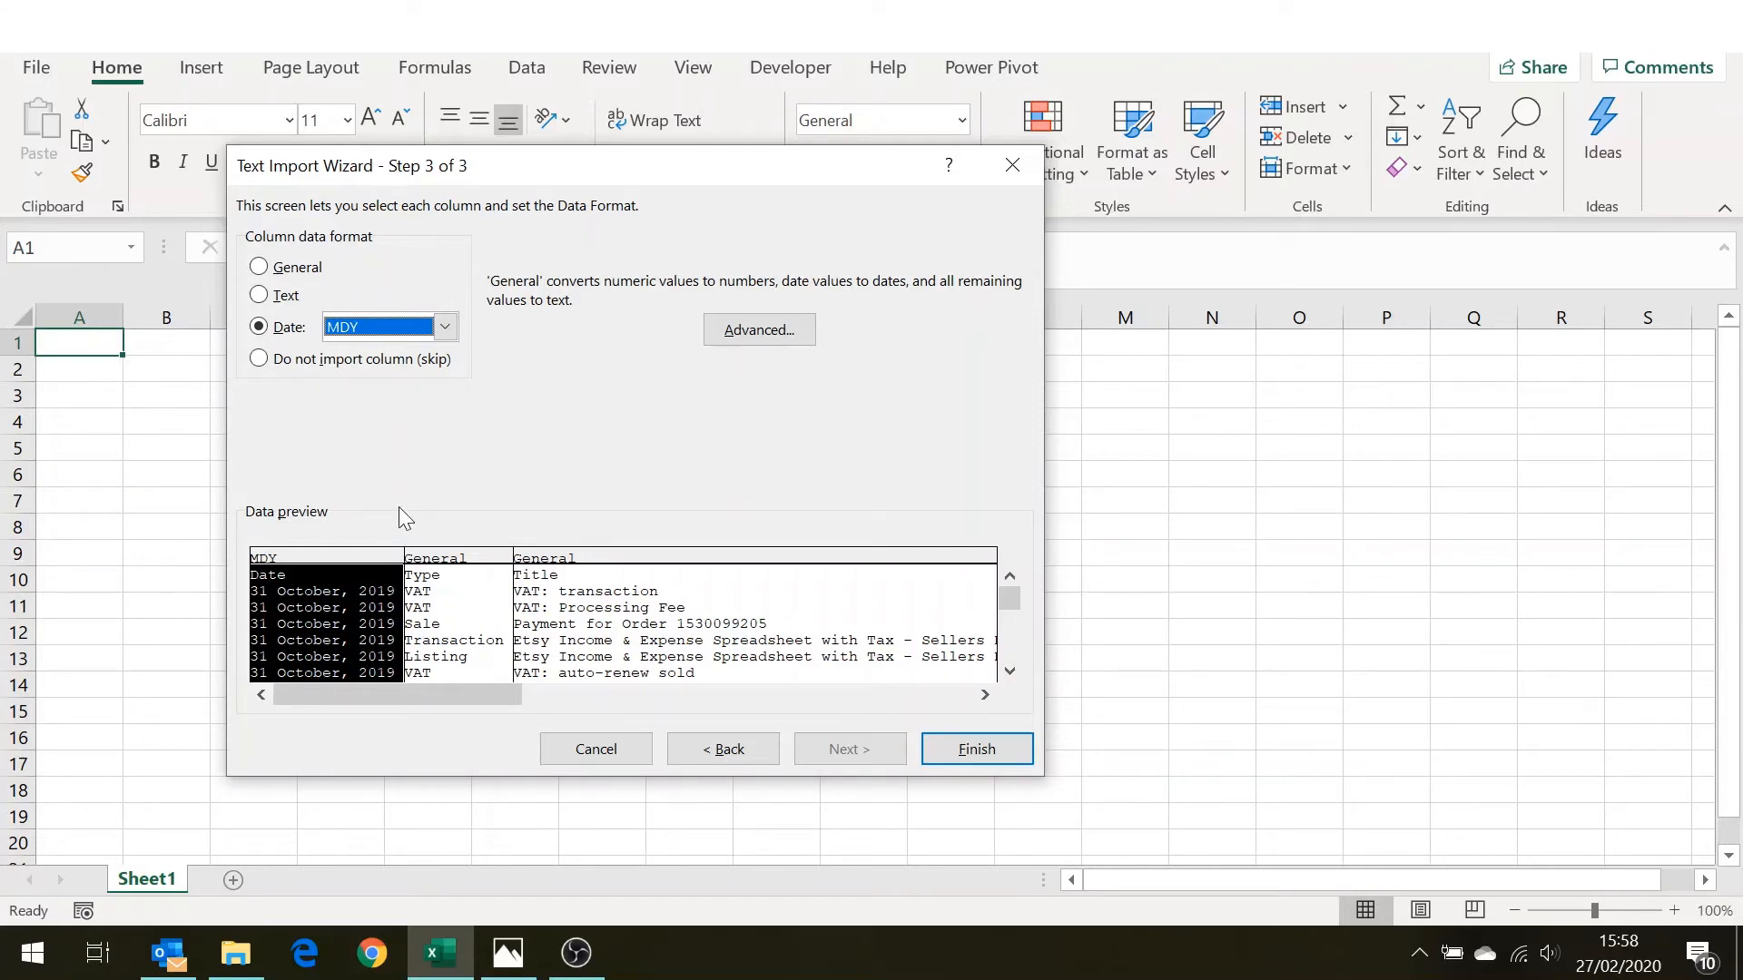
mouse_move(984, 728)
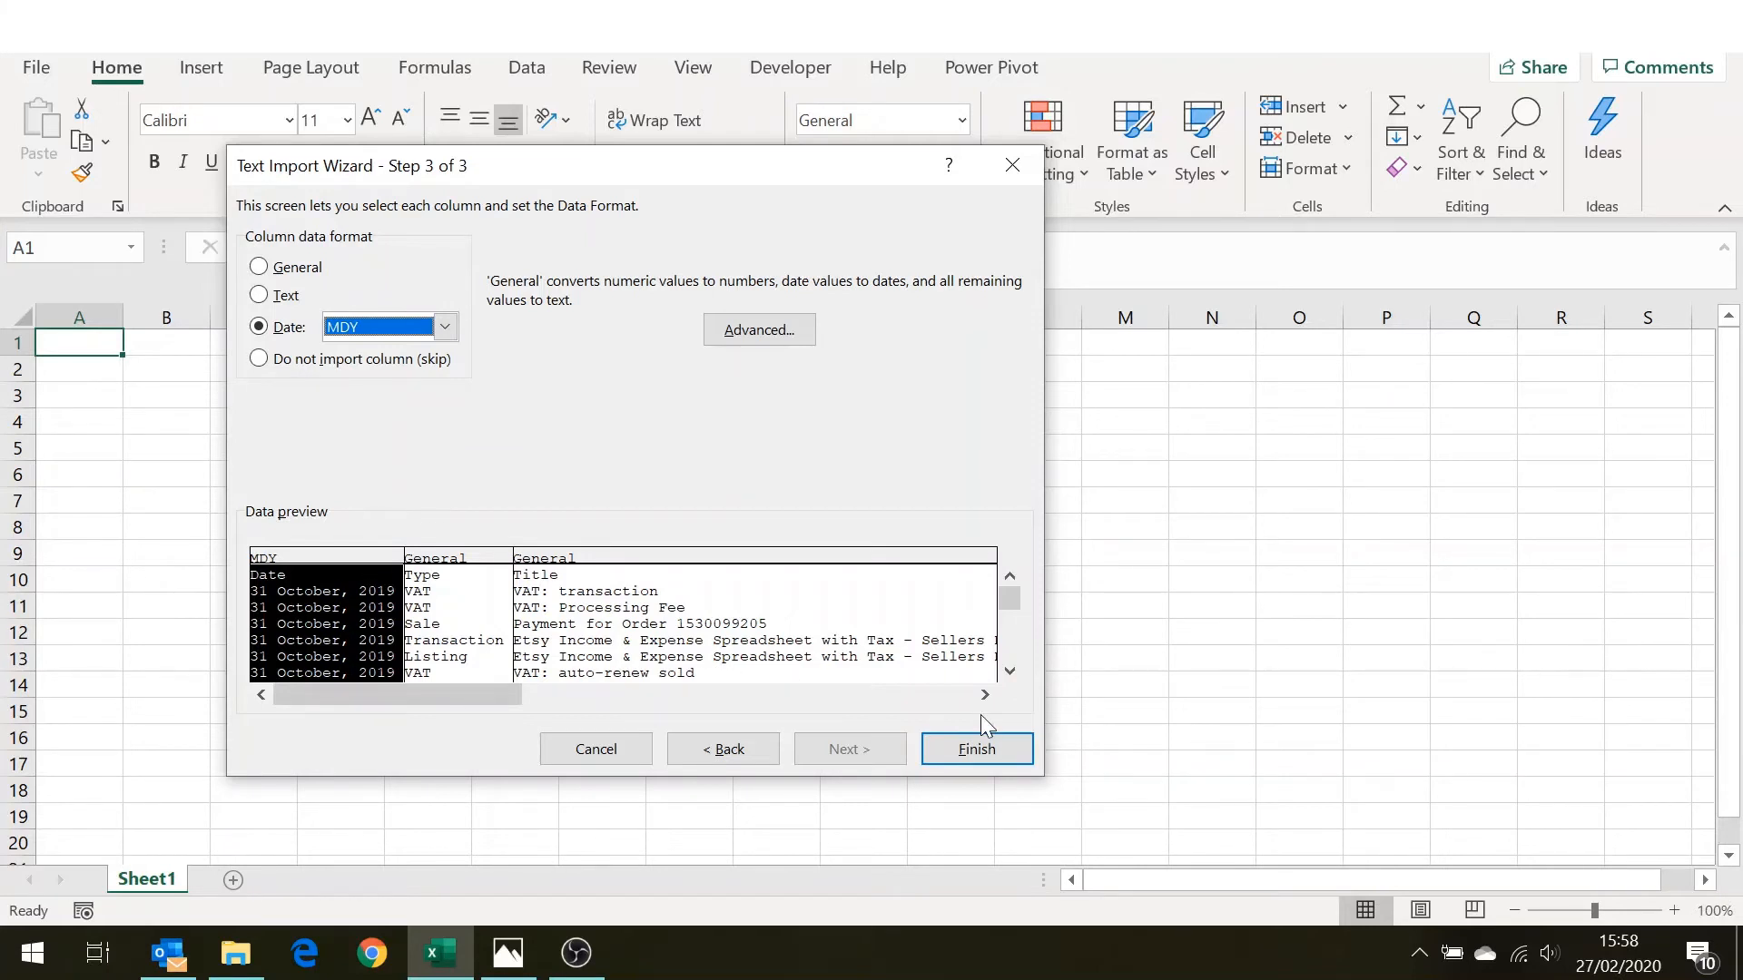
click(976, 748)
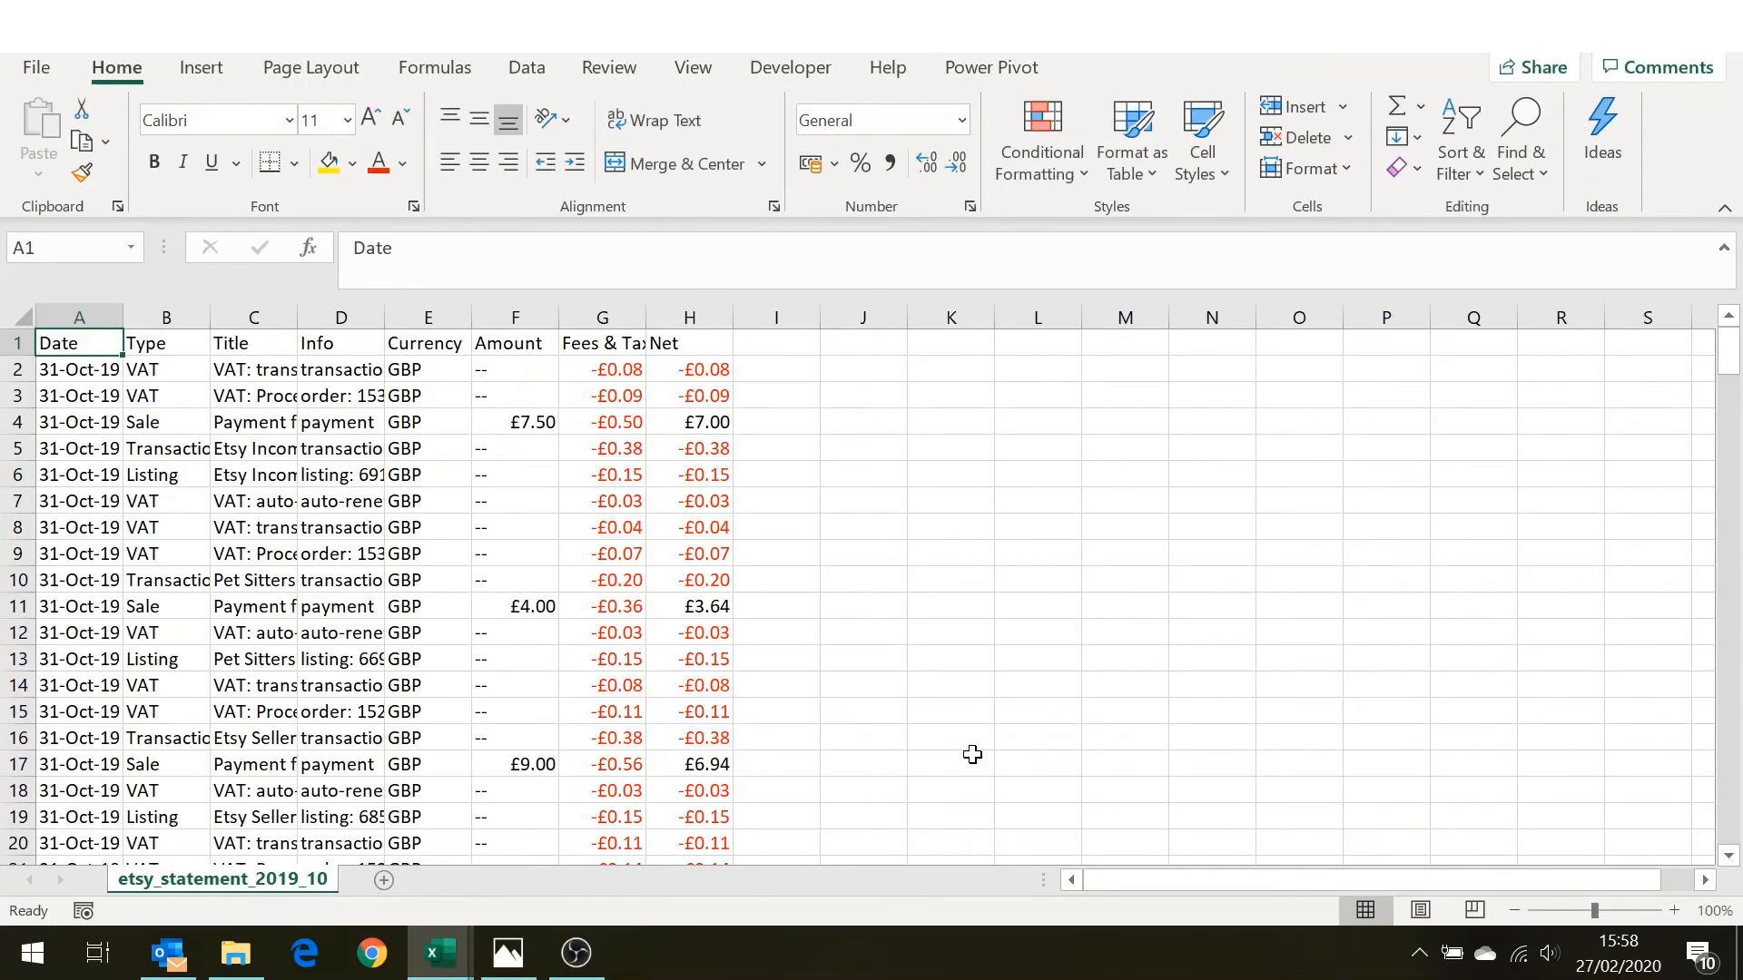
mouse_move(606, 391)
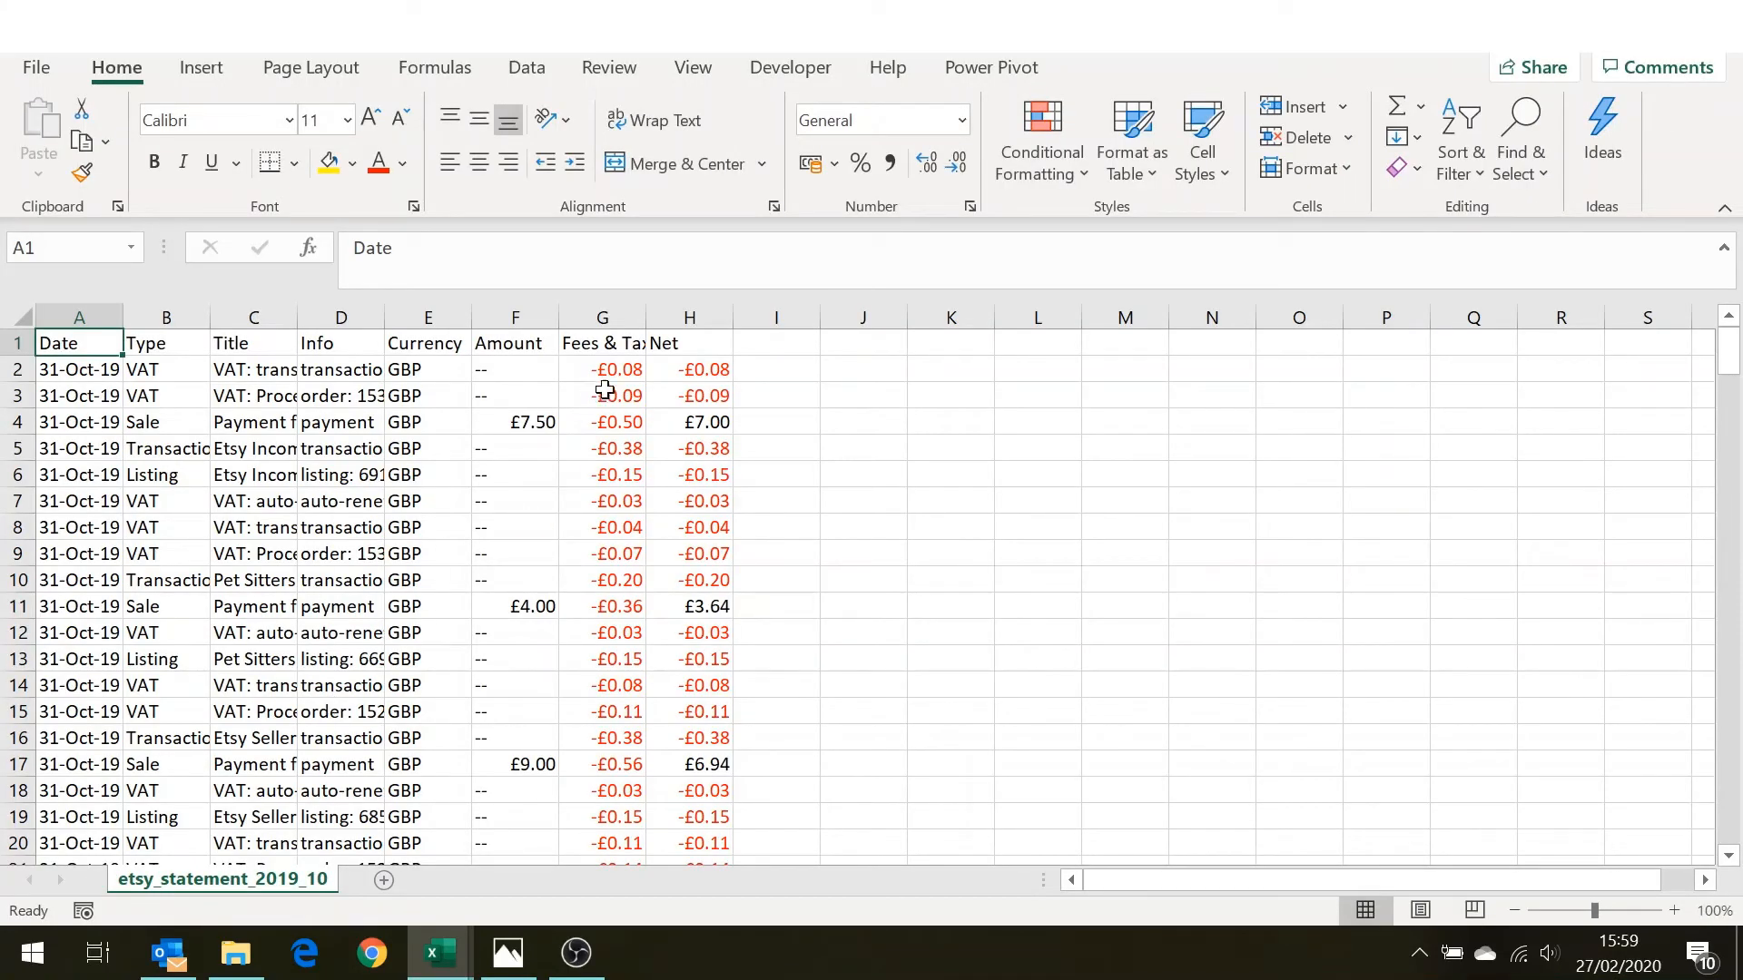
mouse_move(687, 475)
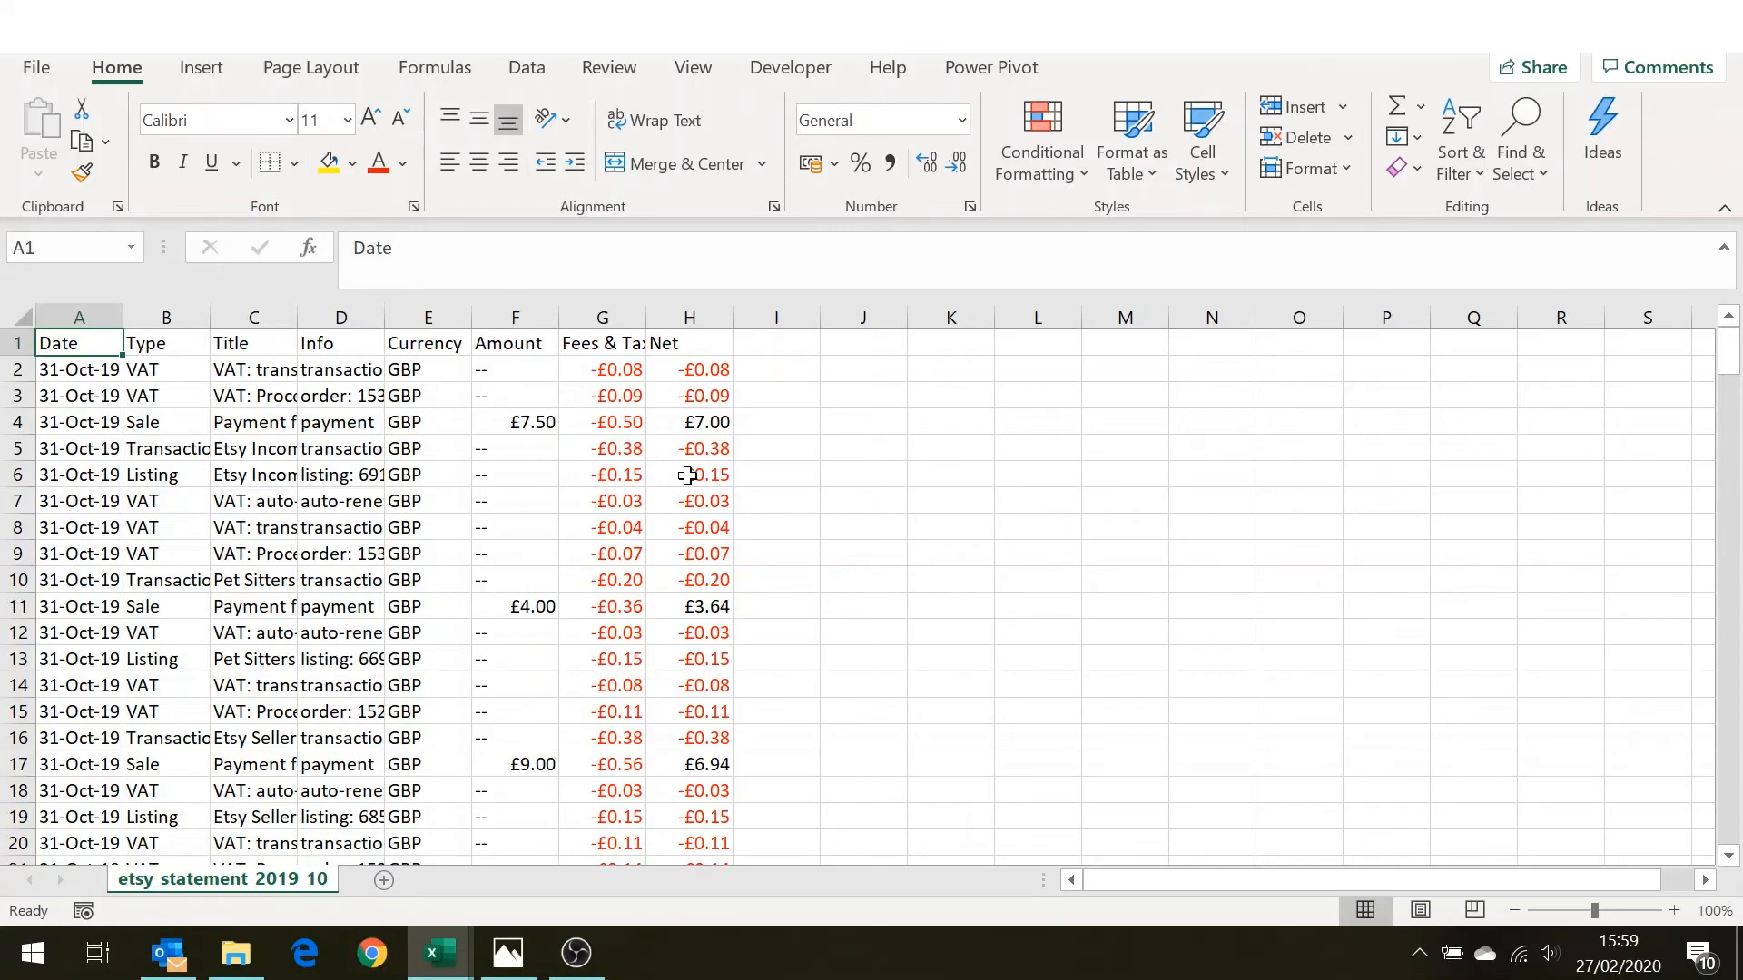
mouse_move(687, 475)
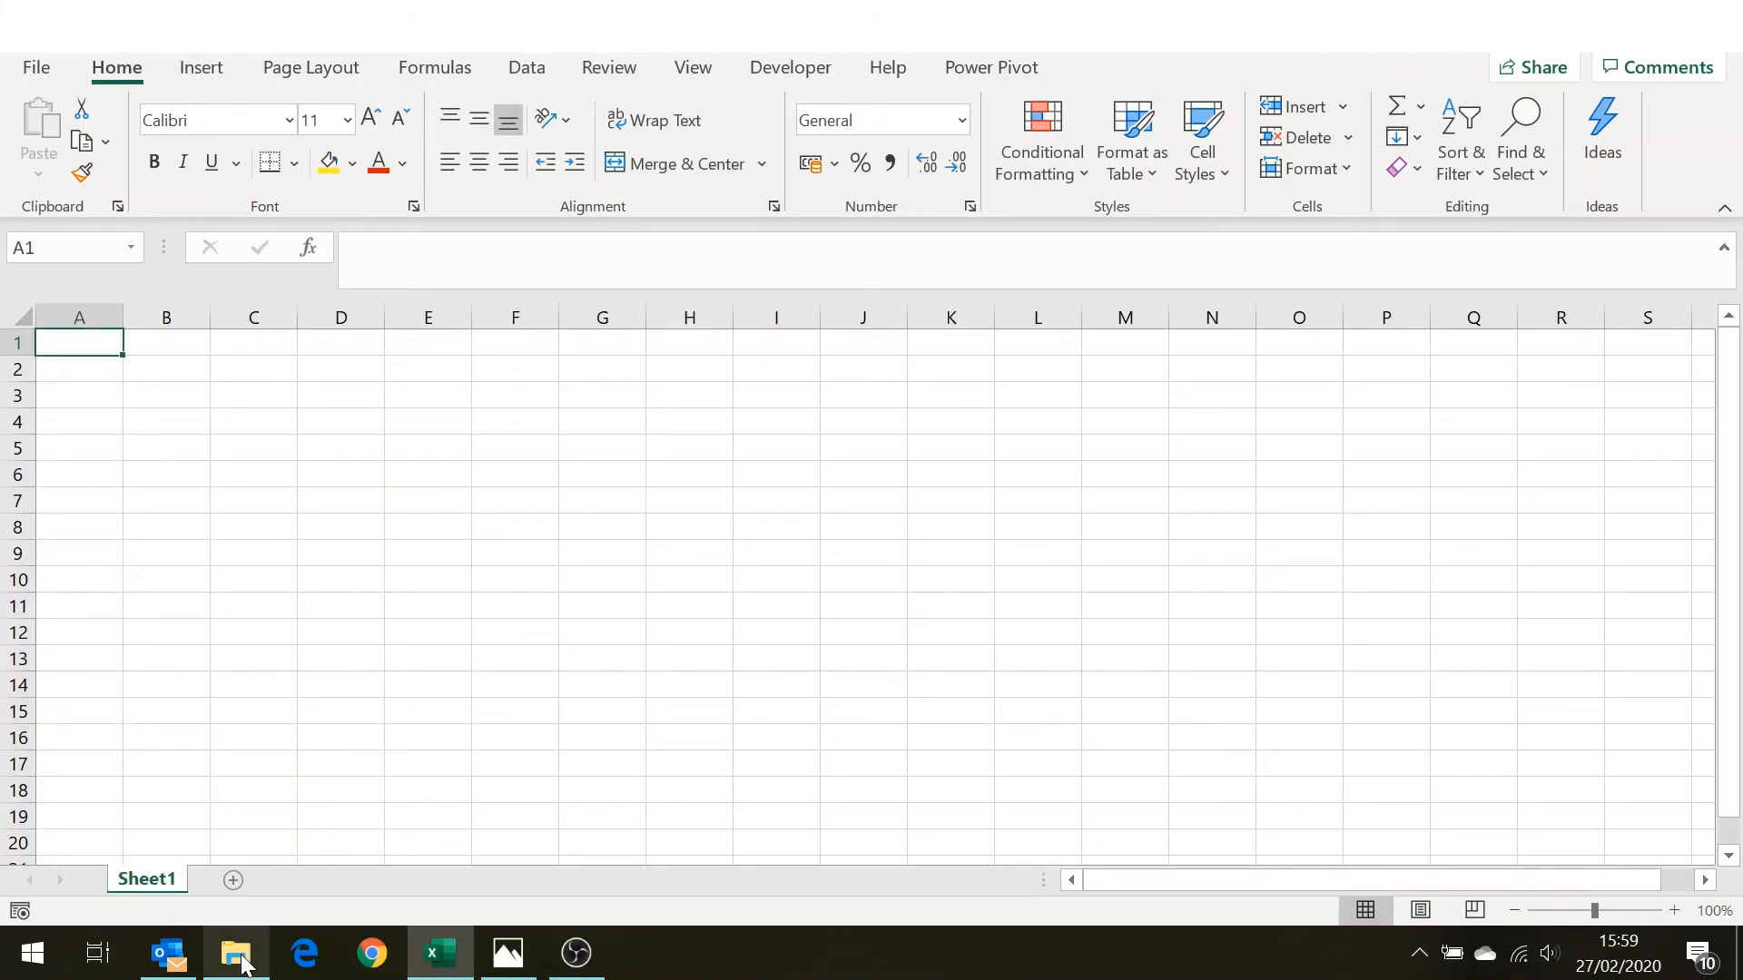
Open etsy_statement_2019_12 from the File Explorer statements folder.
click(234, 952)
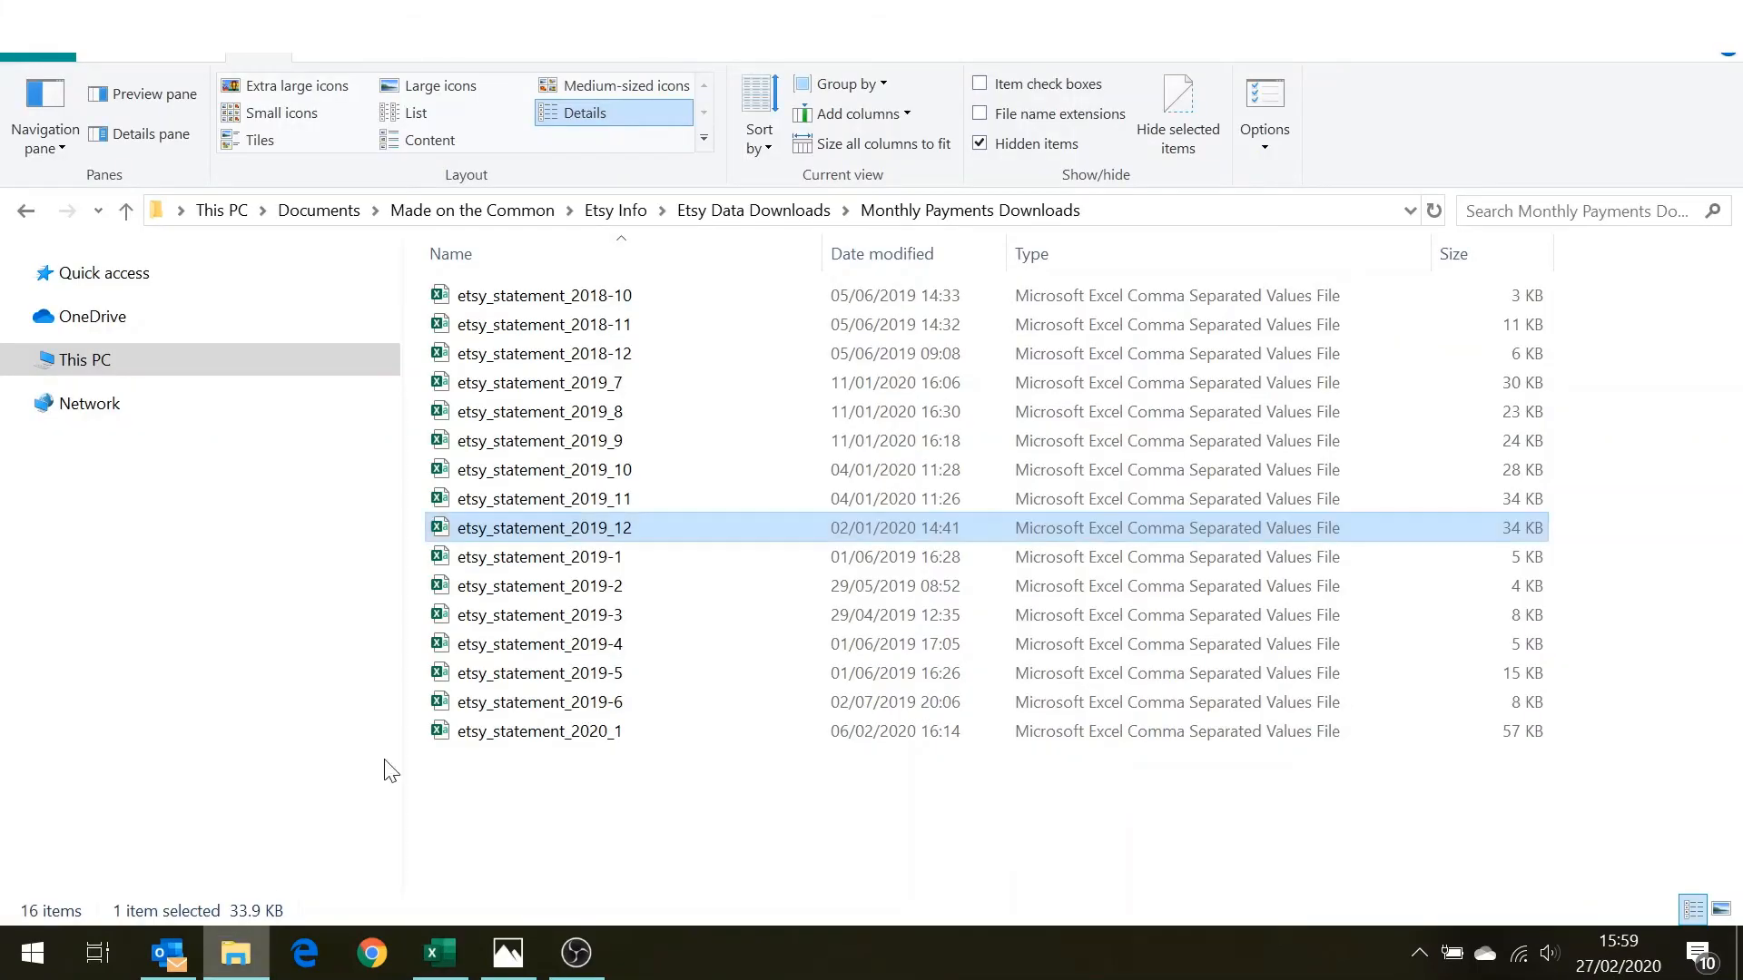
mouse_move(586, 556)
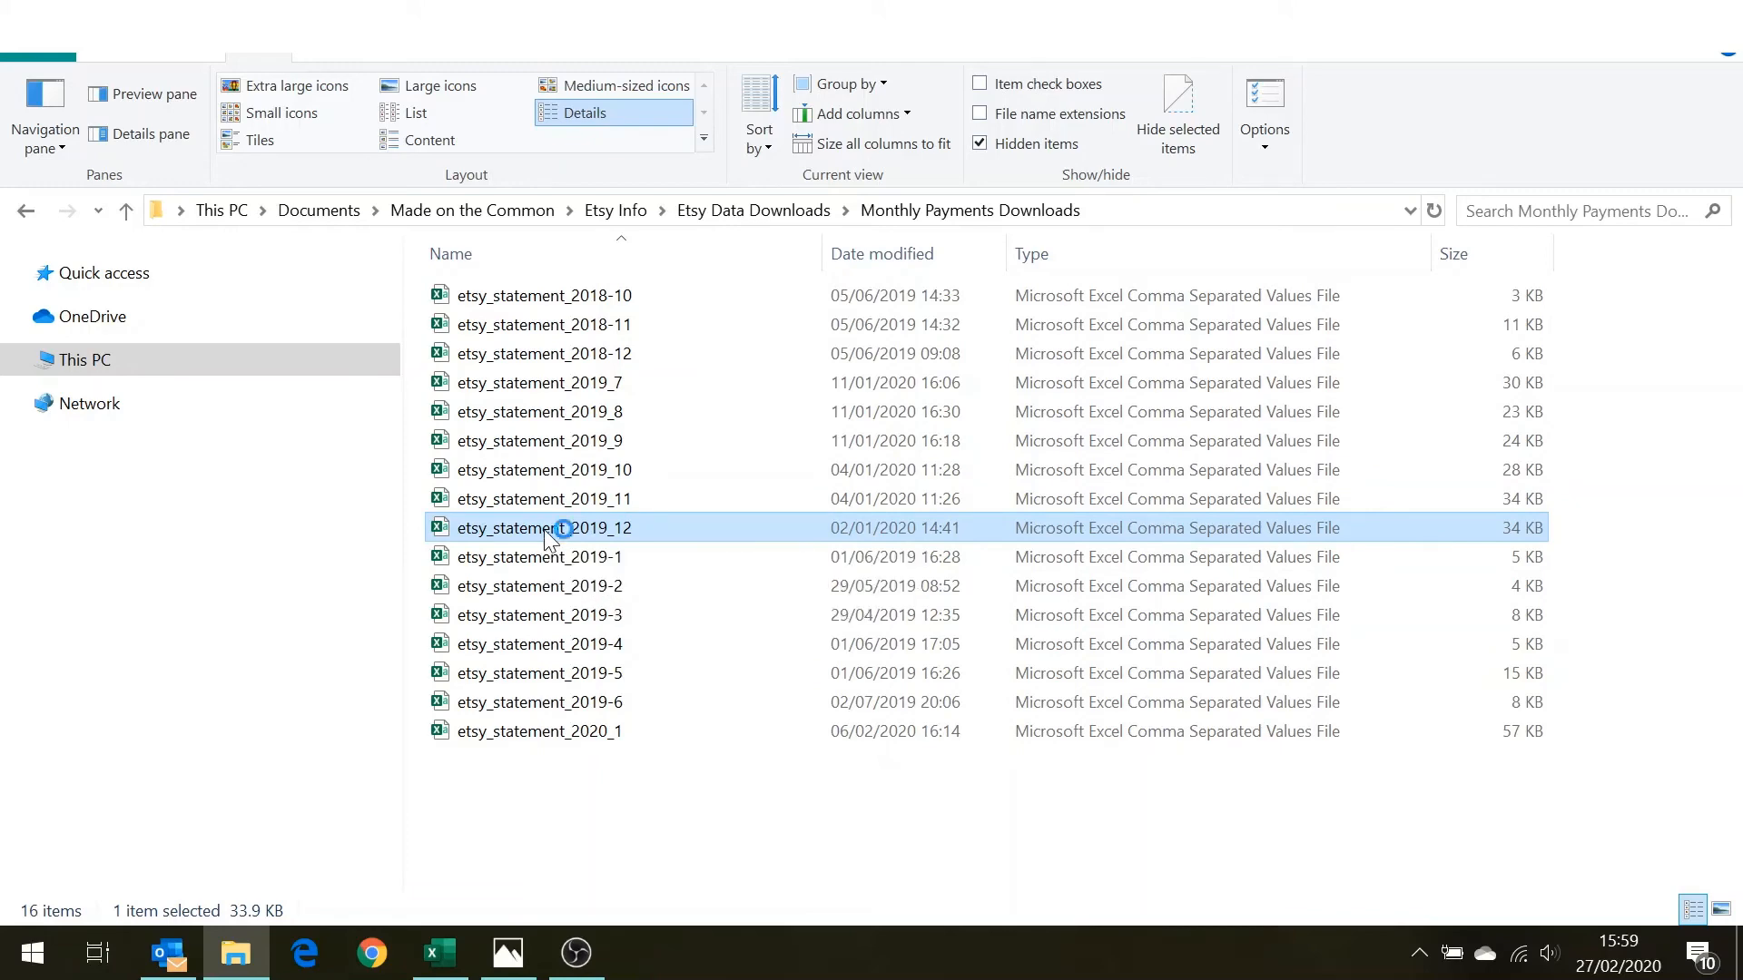
double_click(543, 527)
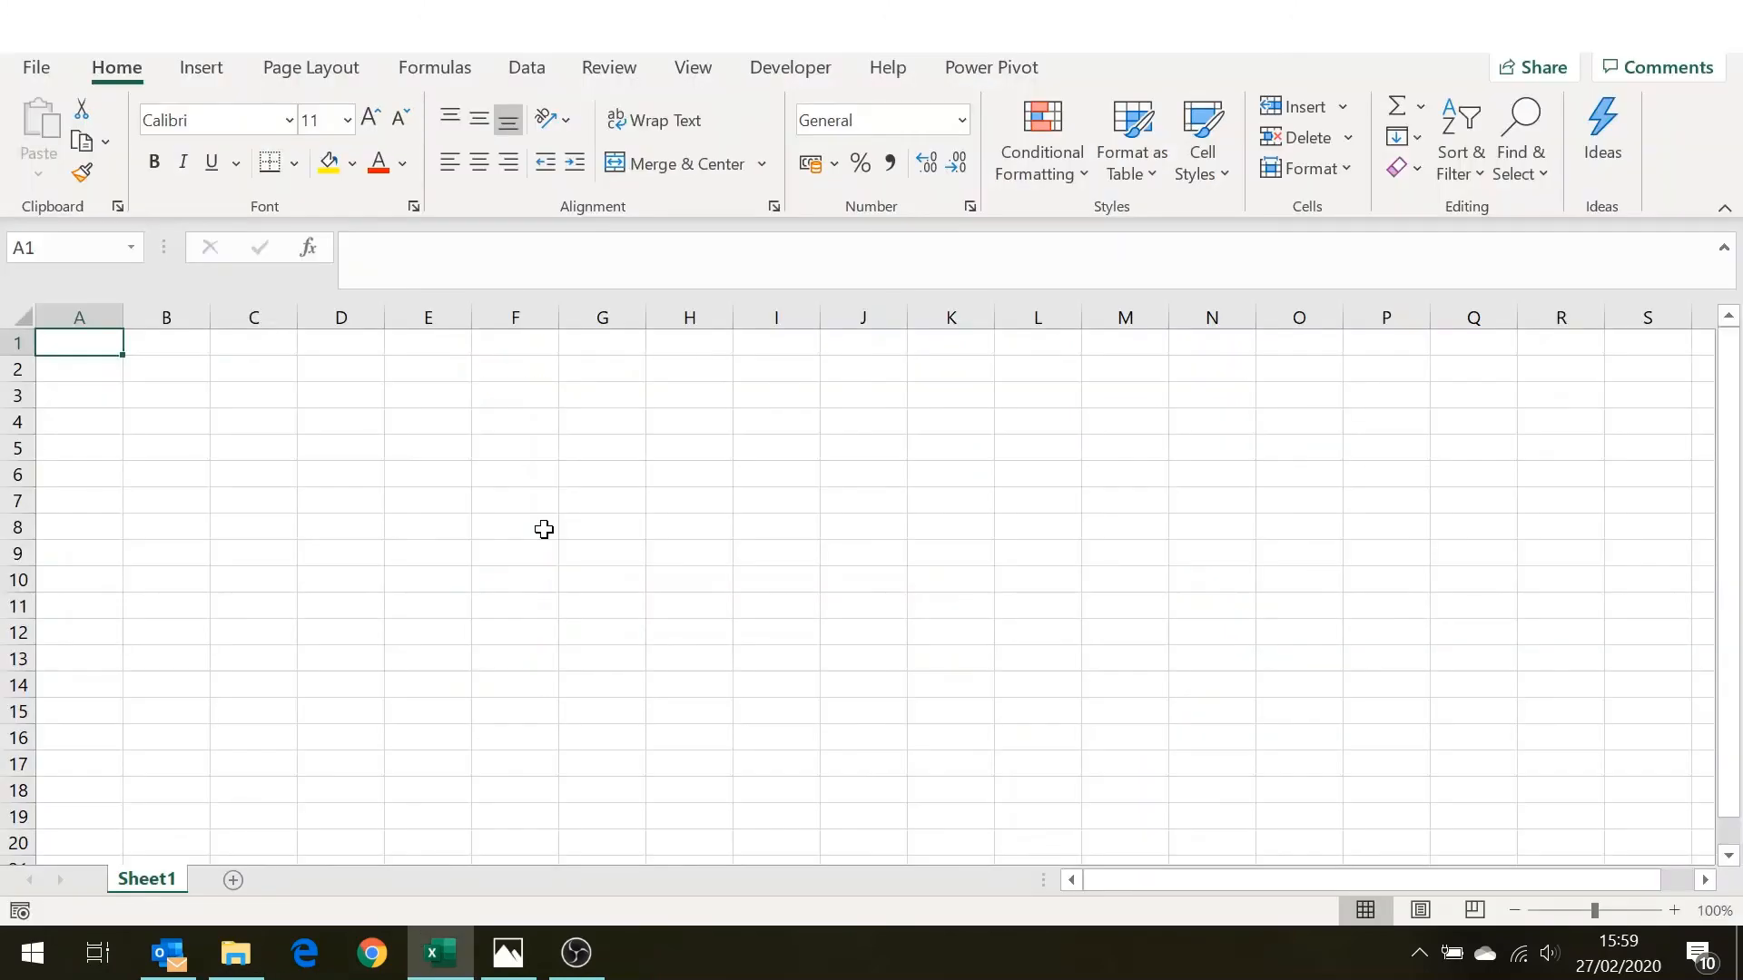